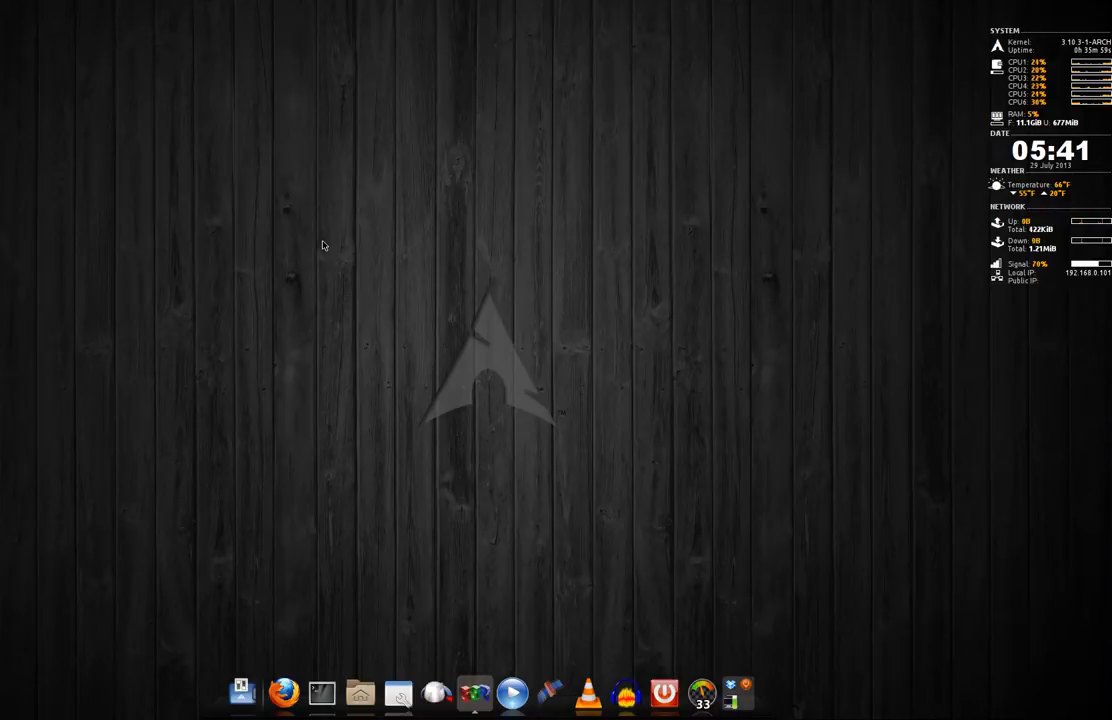
mouse_move(259, 161)
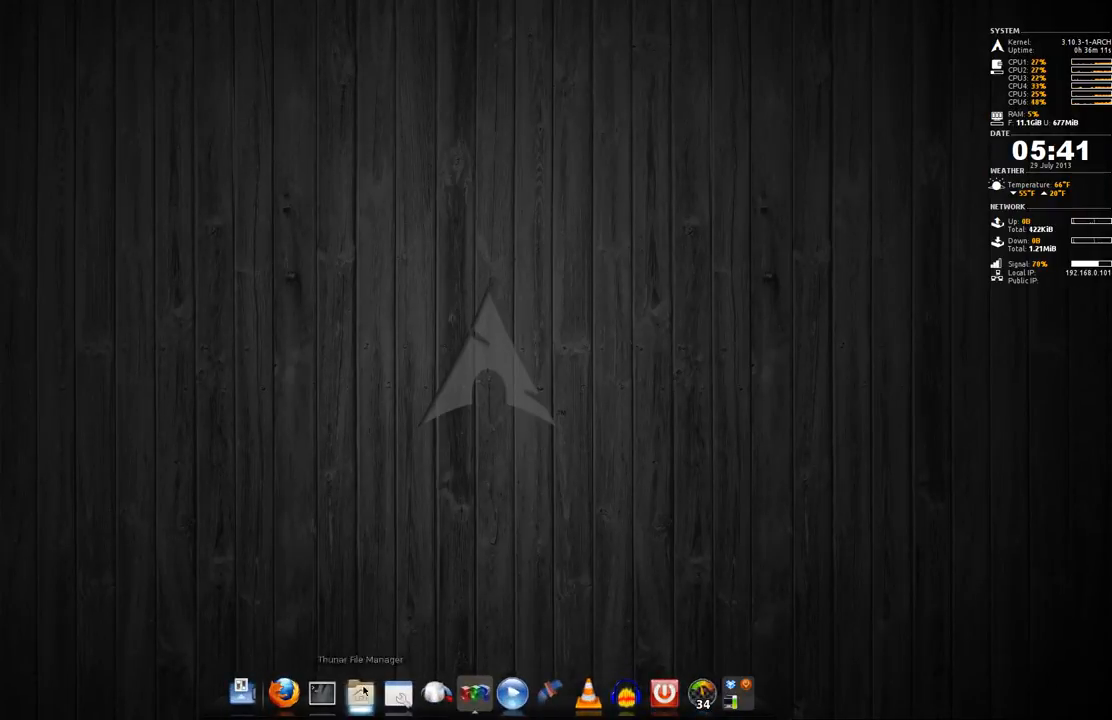
Step: Open start-compiz.sh from the home folder in Leafpad for editing
left_click(360, 692)
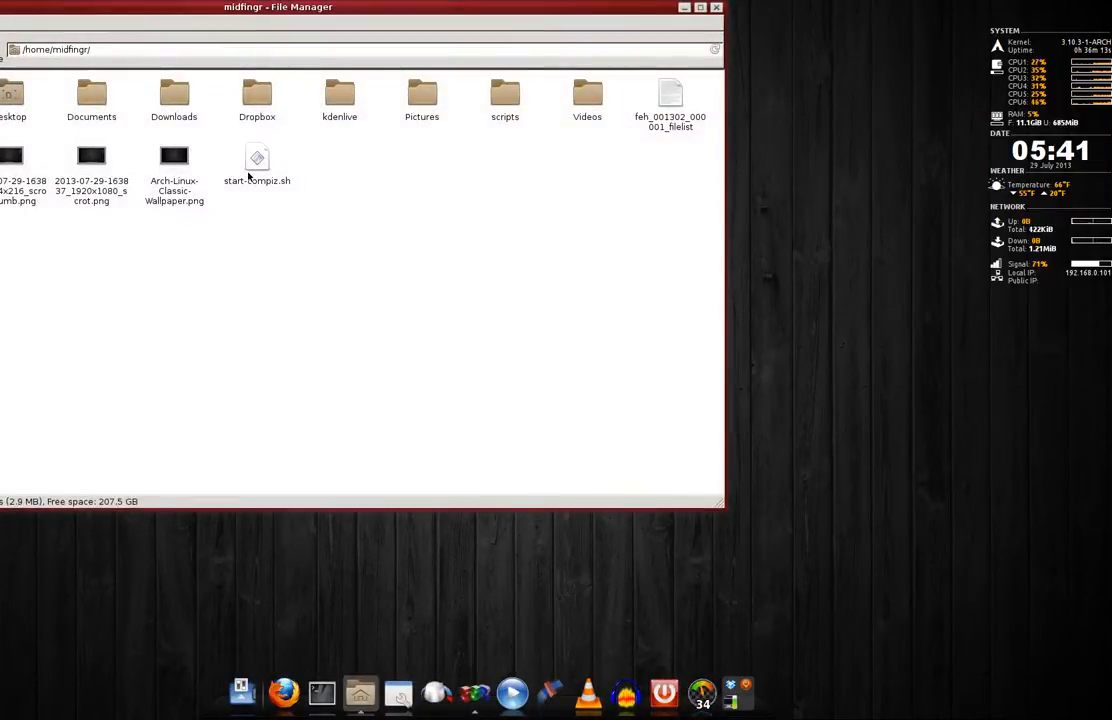
left_click(257, 160)
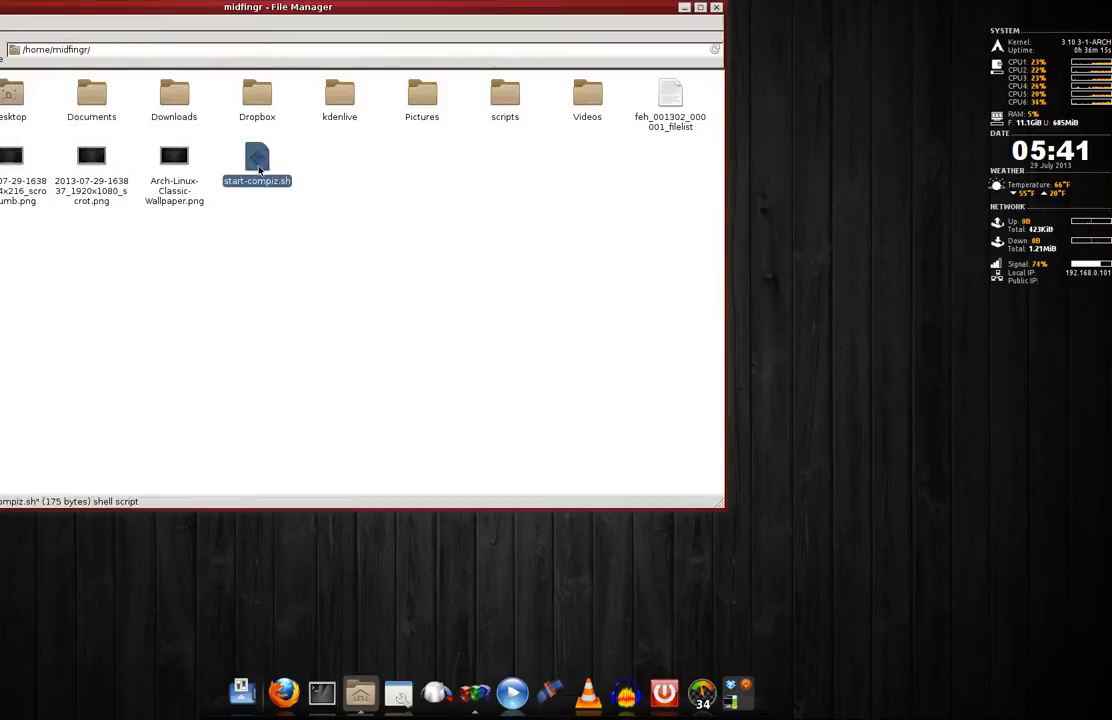
right_click(256, 160)
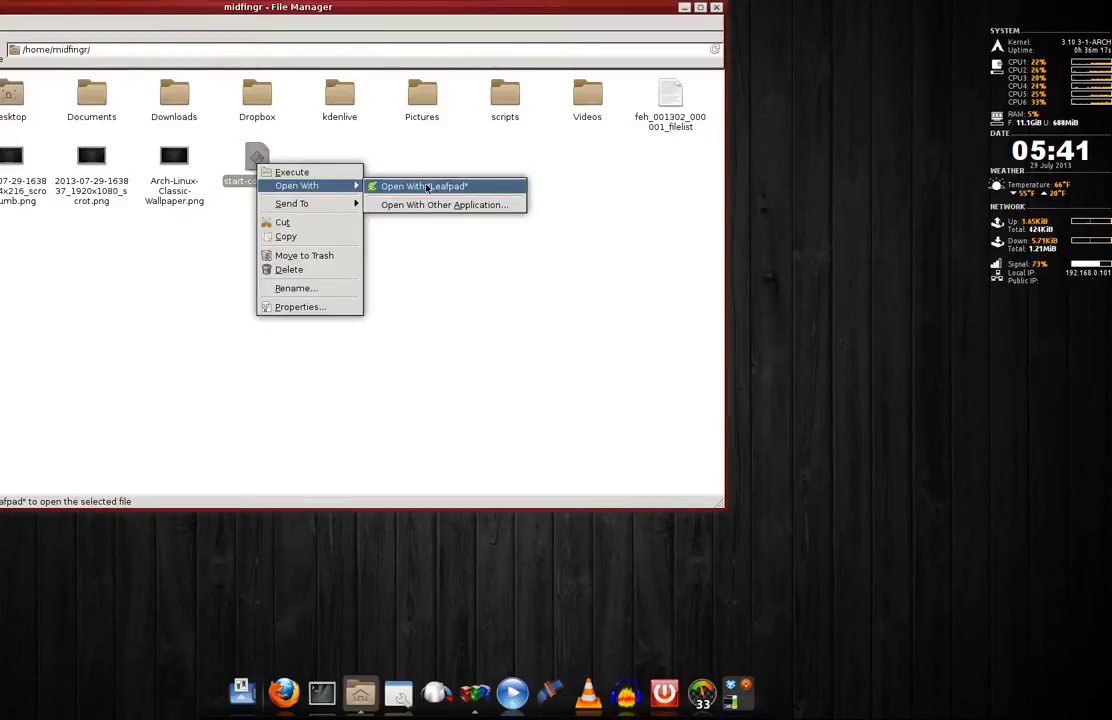
left_click(422, 186)
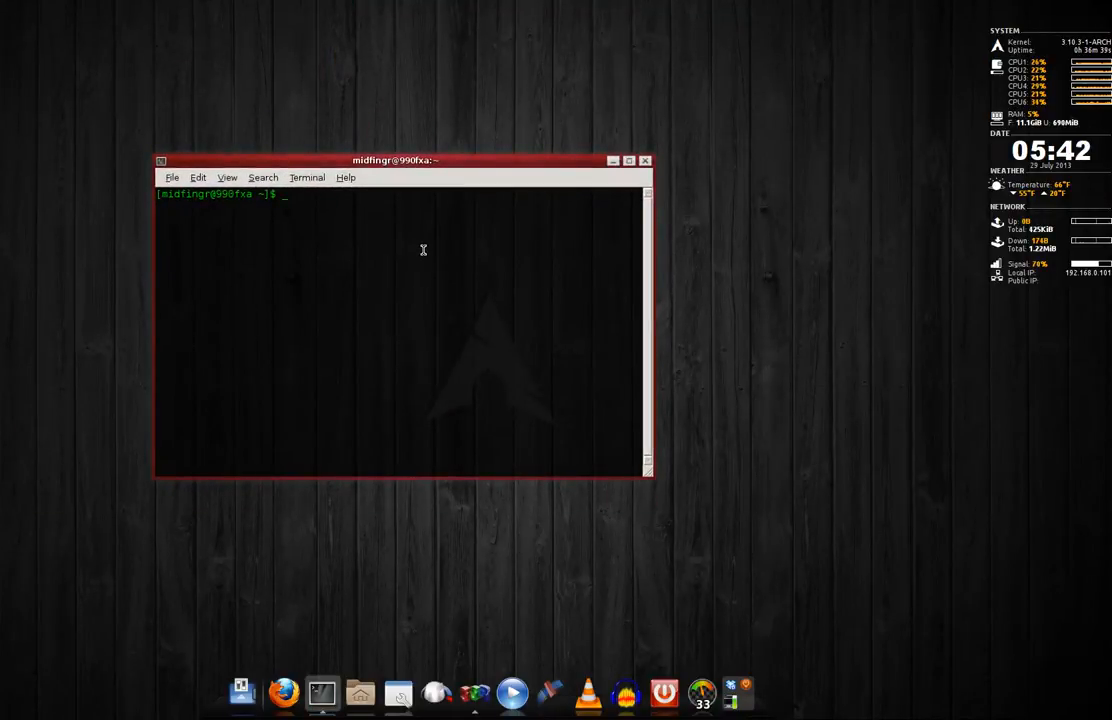
Step: Run 'yaourt compiz-bzr' in the terminal
type("yaourt")
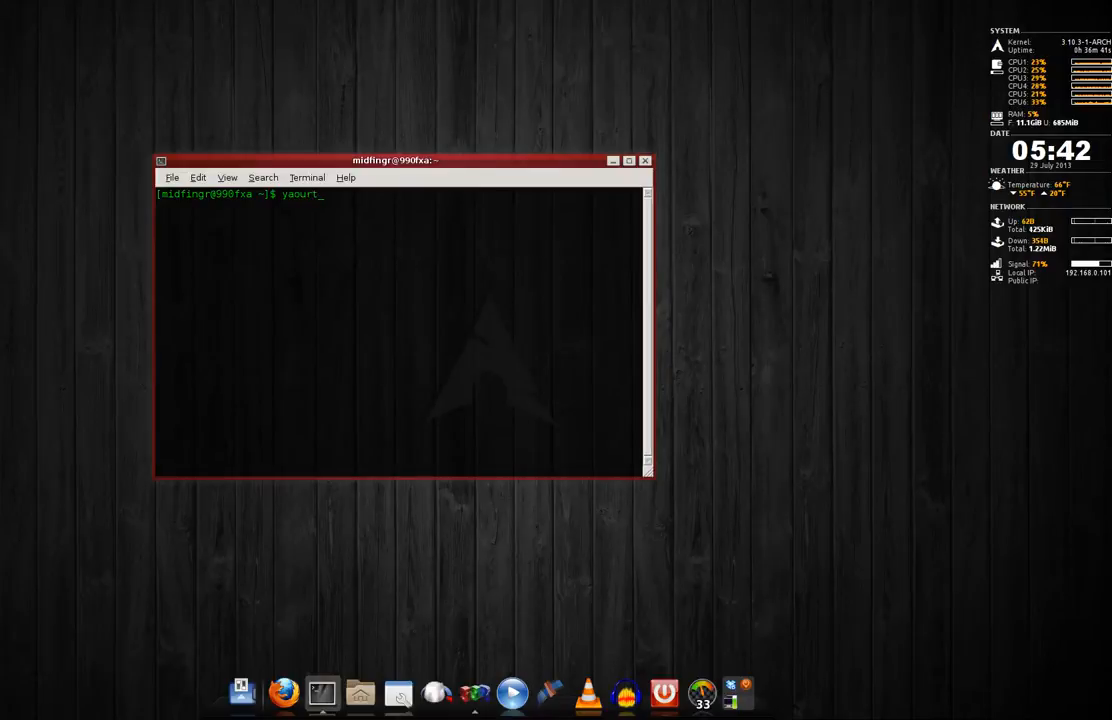
type("com")
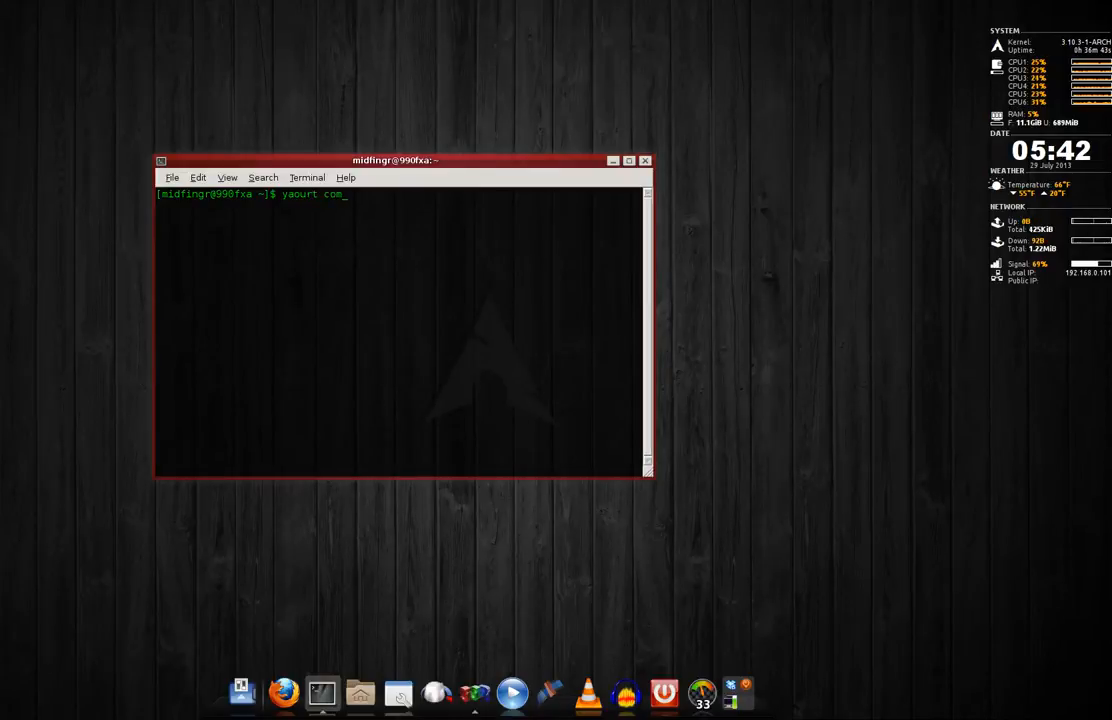
type("pi")
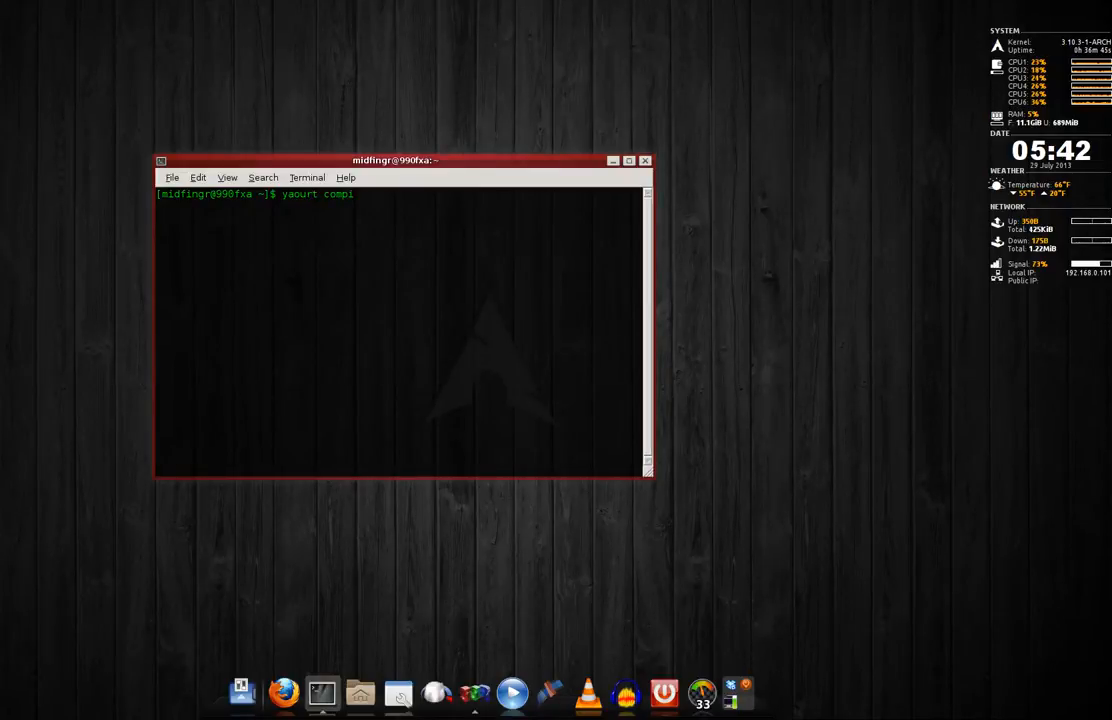
type("z-bz")
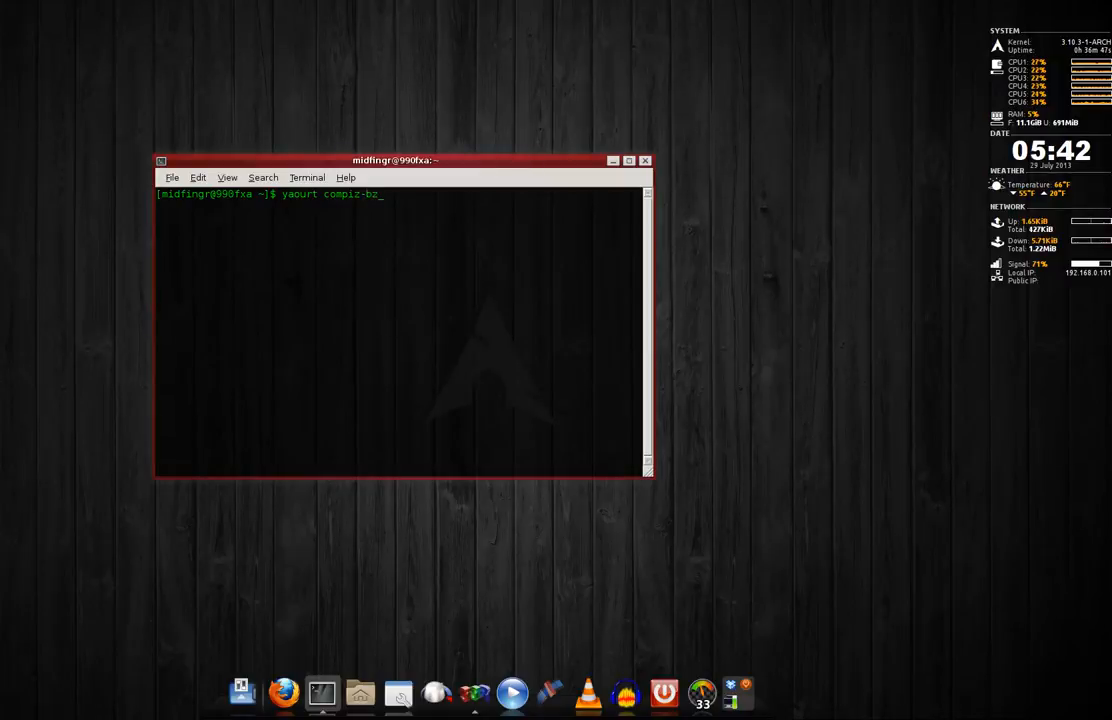
type("r")
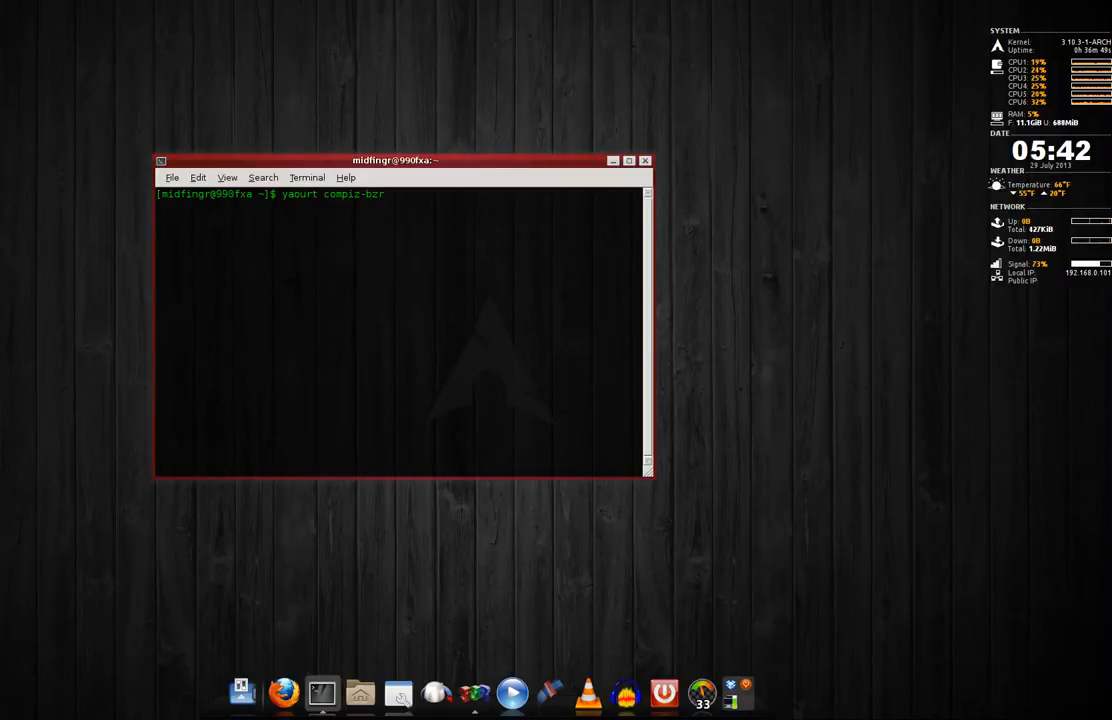
key("Return")
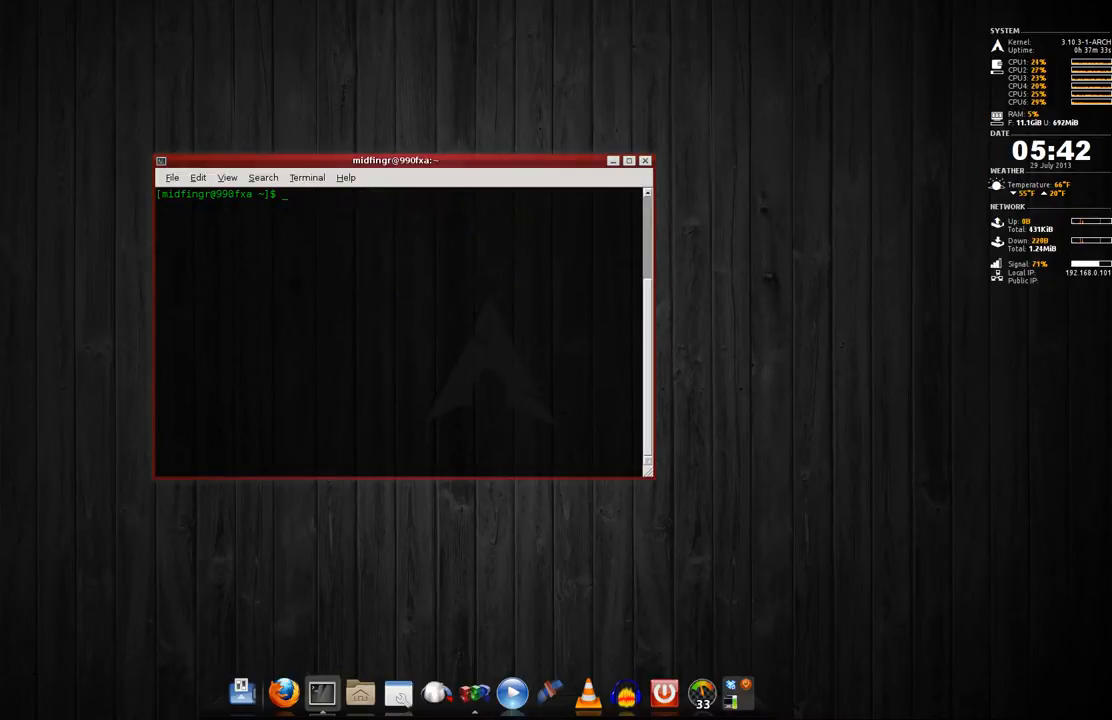
Step: Look up emerald-git with yaourt, cancel the prompt with Ctrl+C, and exit the terminal
type("emer")
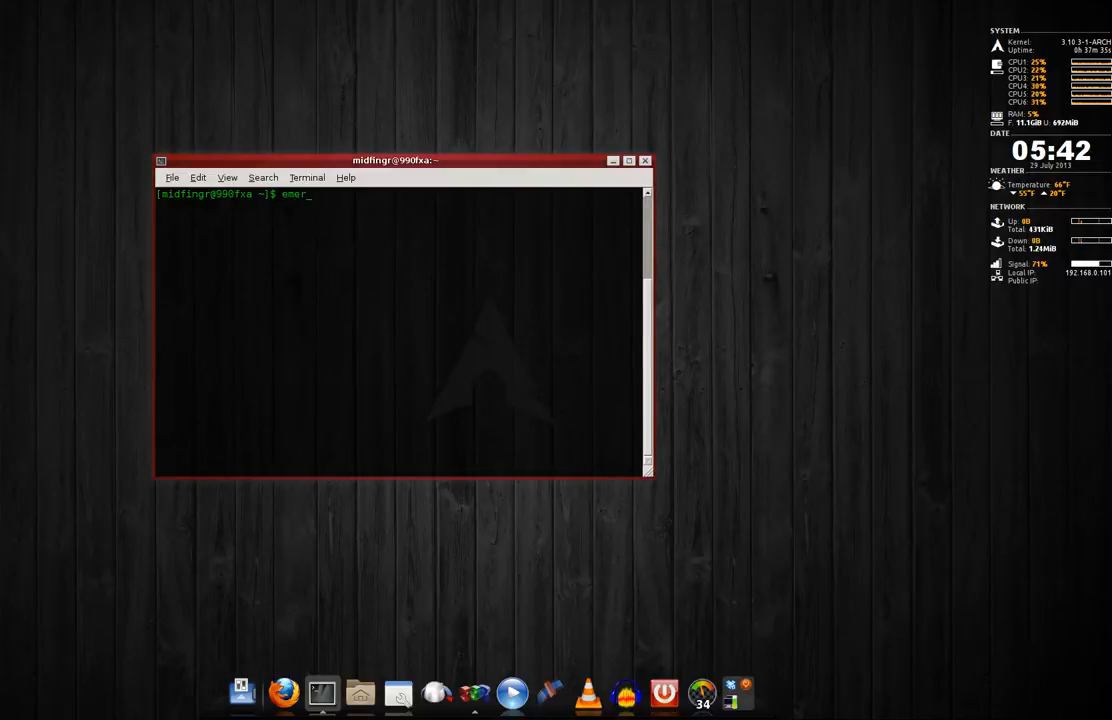
type("ald-git")
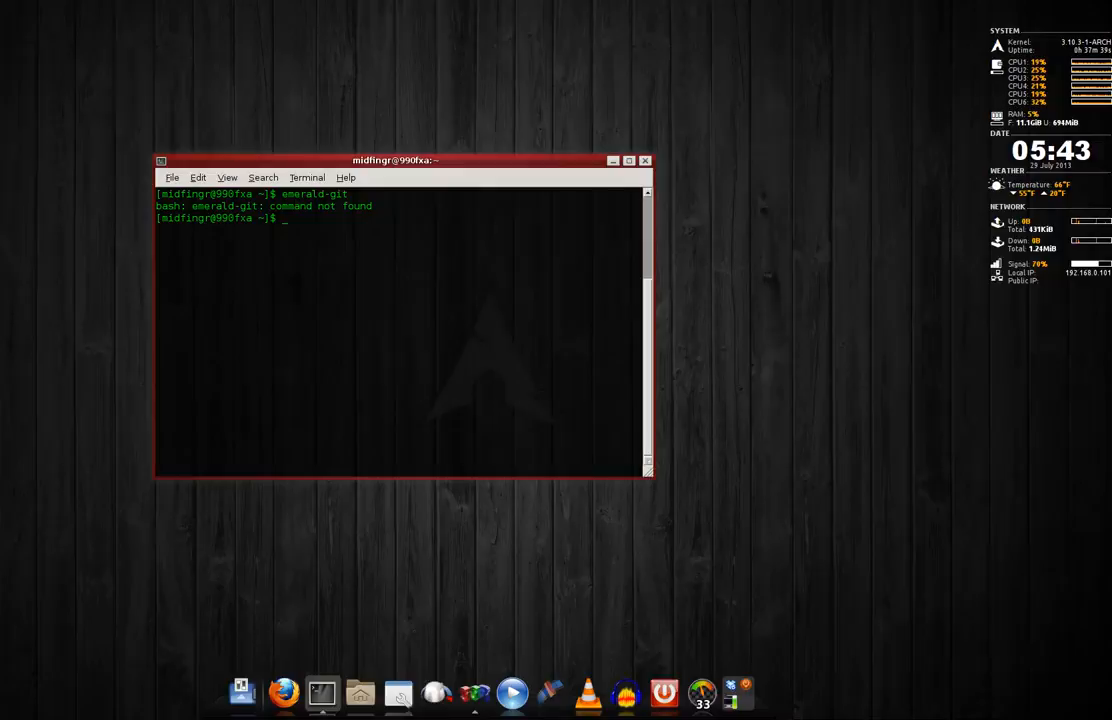
type("yemerald-git")
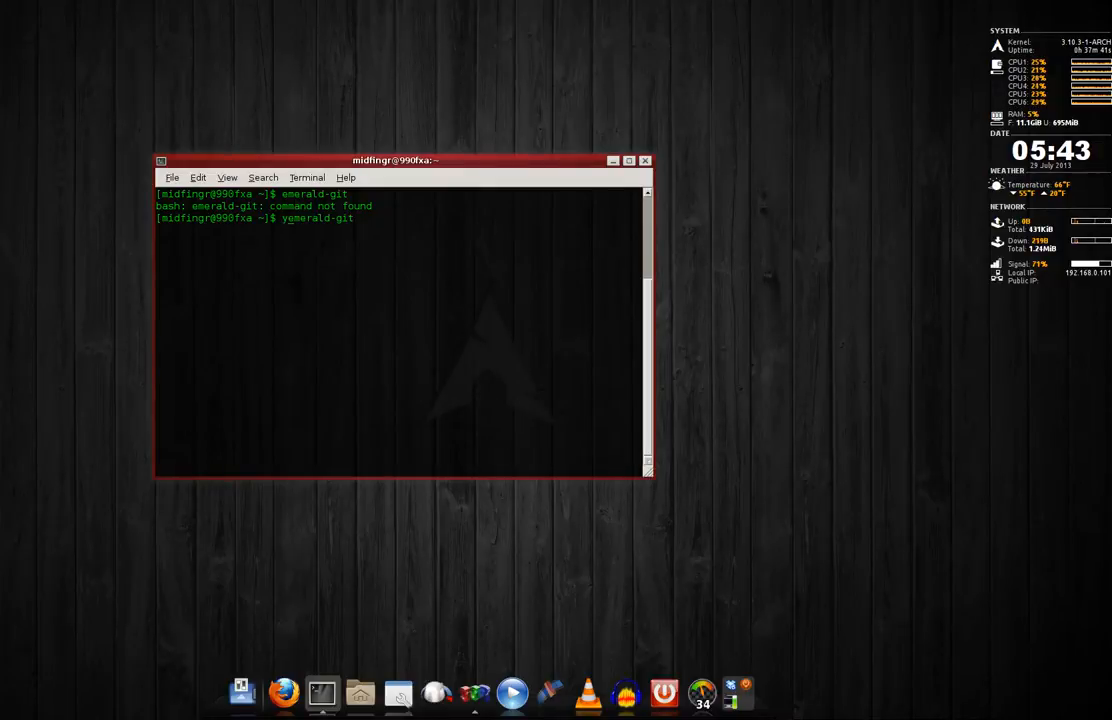
type("yaourt emerald-git")
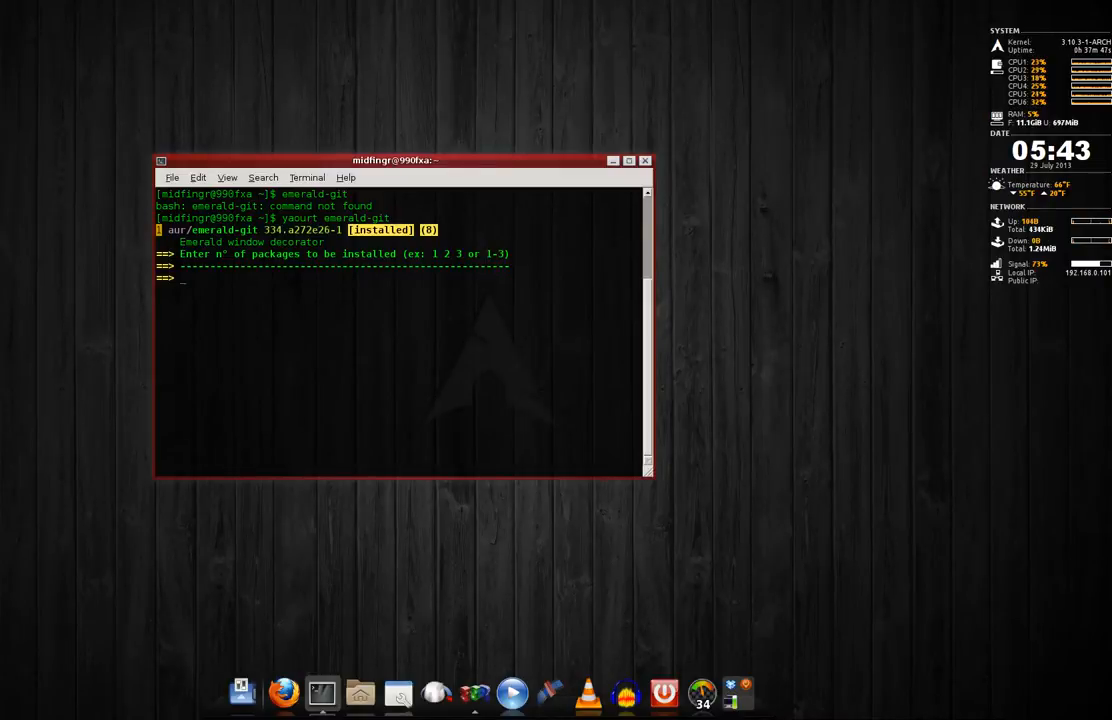
key("ctrl+c")
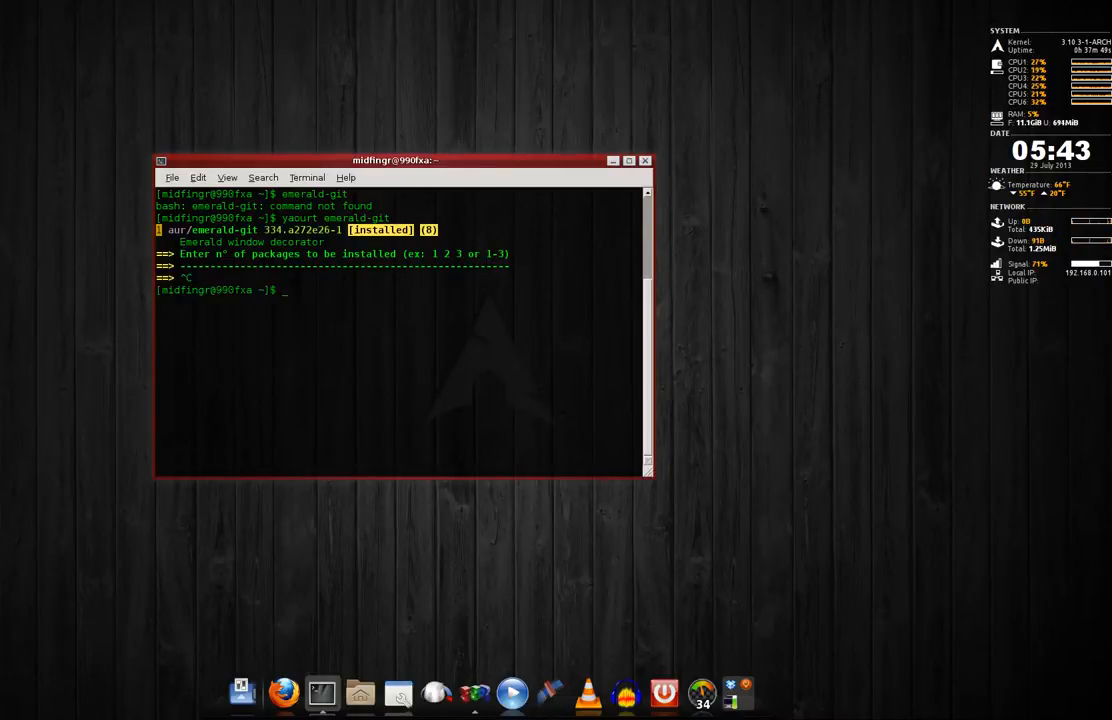
type("exit")
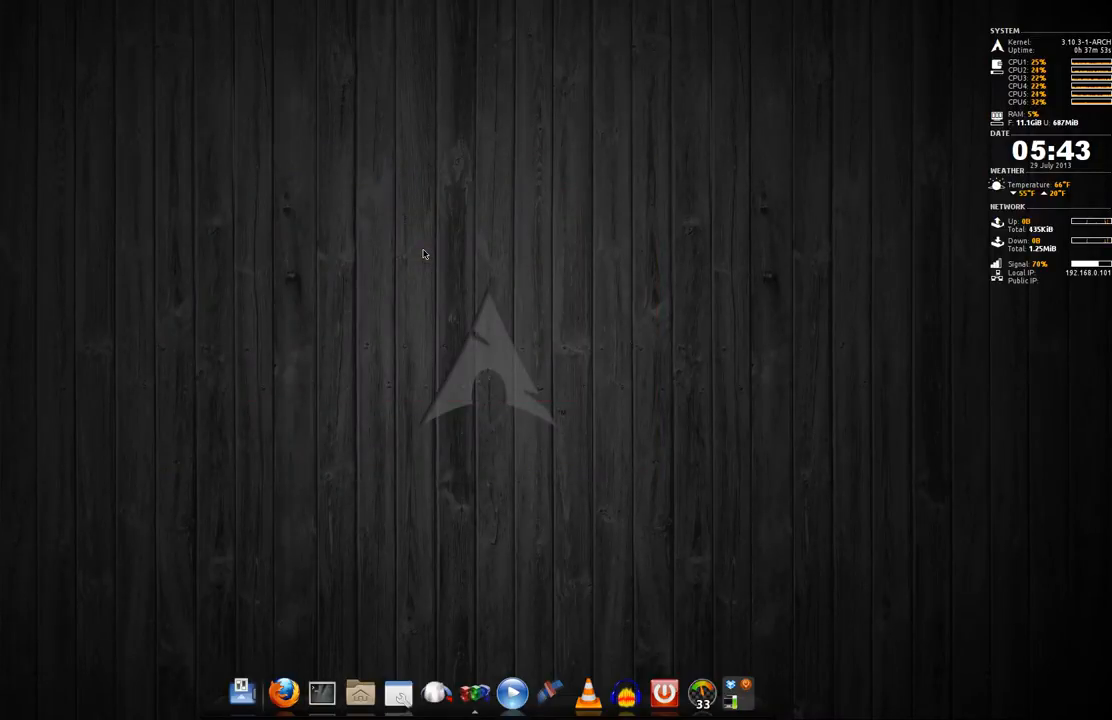
mouse_move(465, 177)
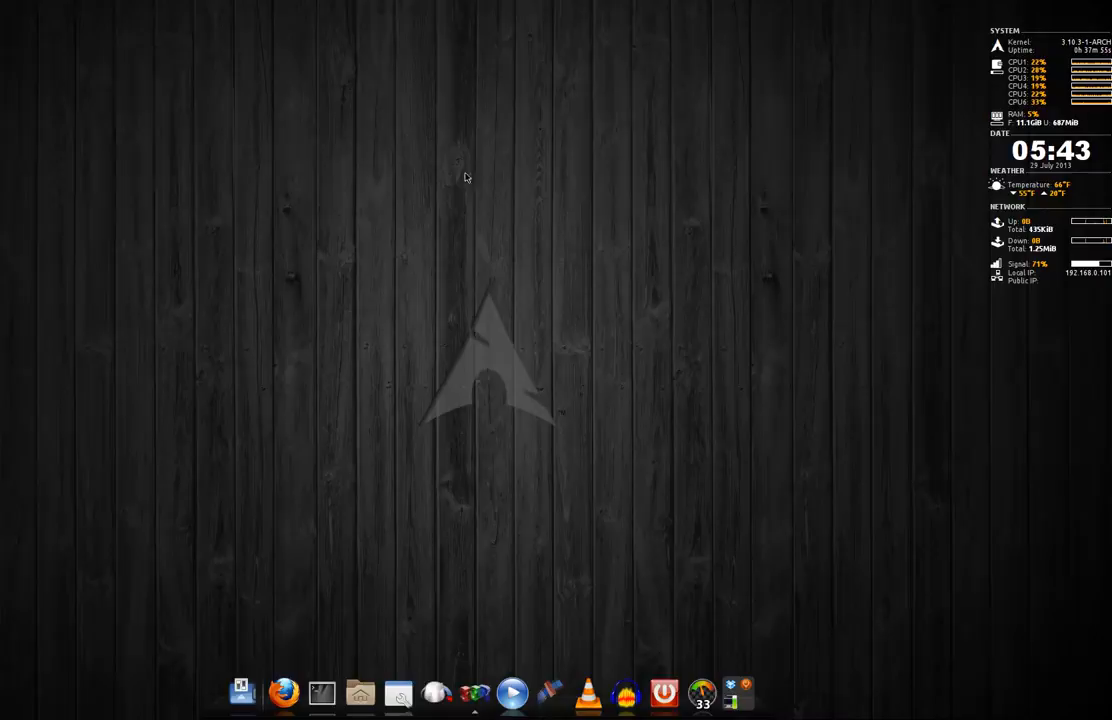
mouse_move(335, 325)
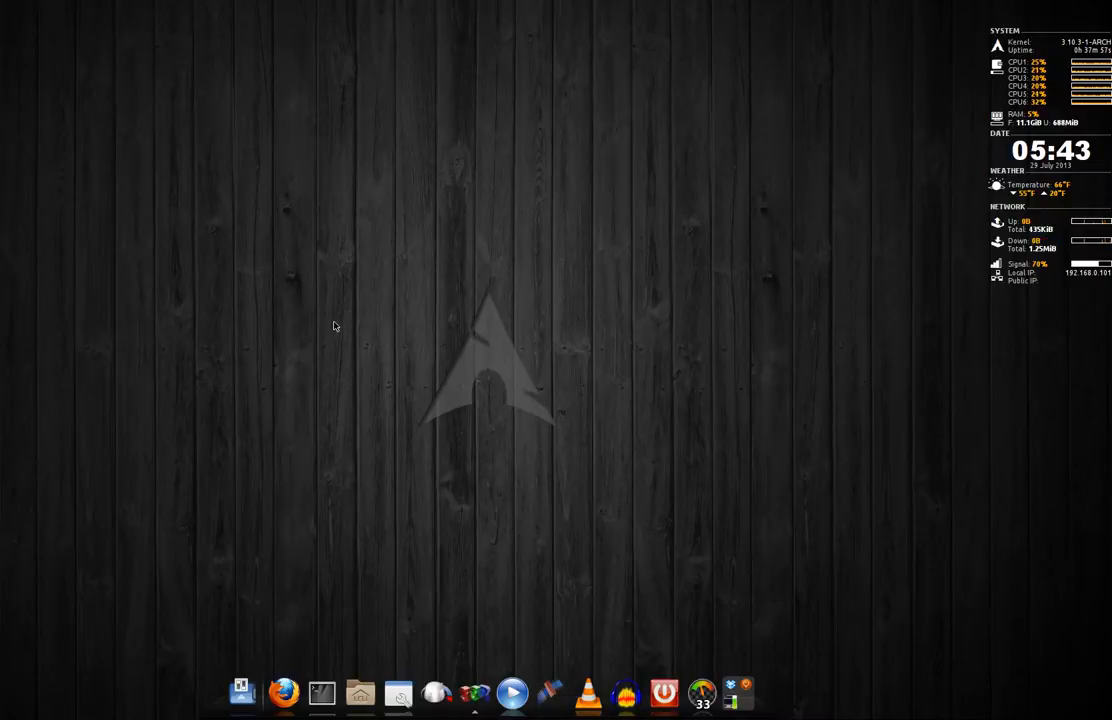
mouse_move(280, 494)
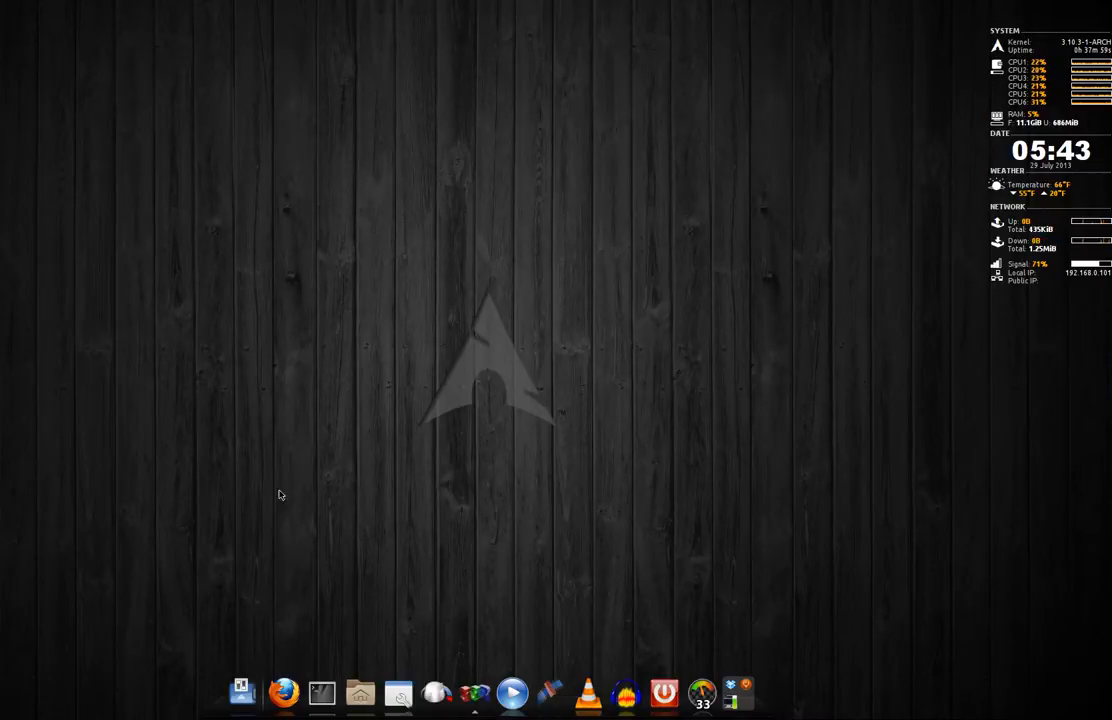
mouse_move(340, 694)
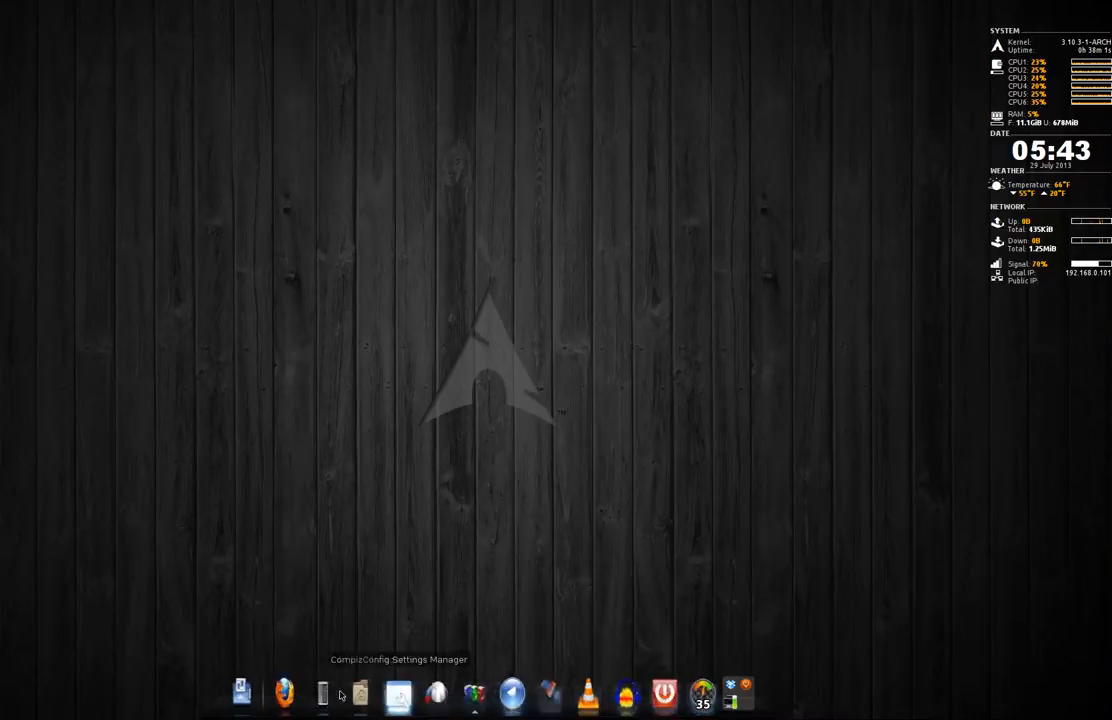
mouse_move(382, 672)
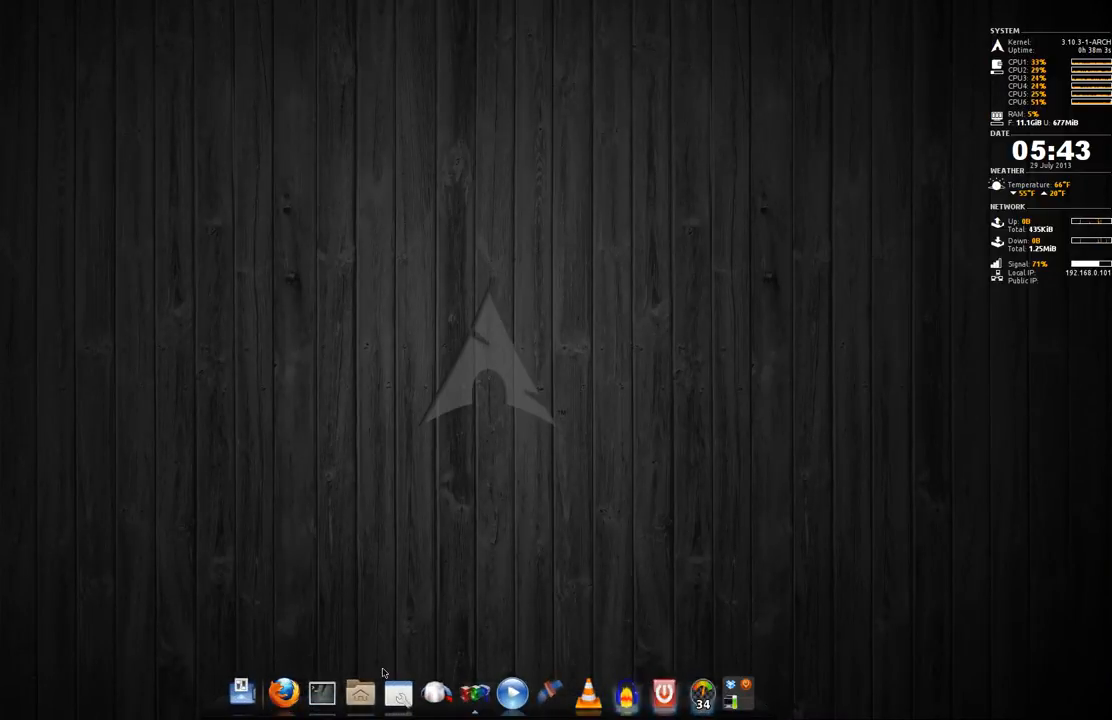
Step: Open the .xinitrc file in the home folder with another application
left_click(359, 692)
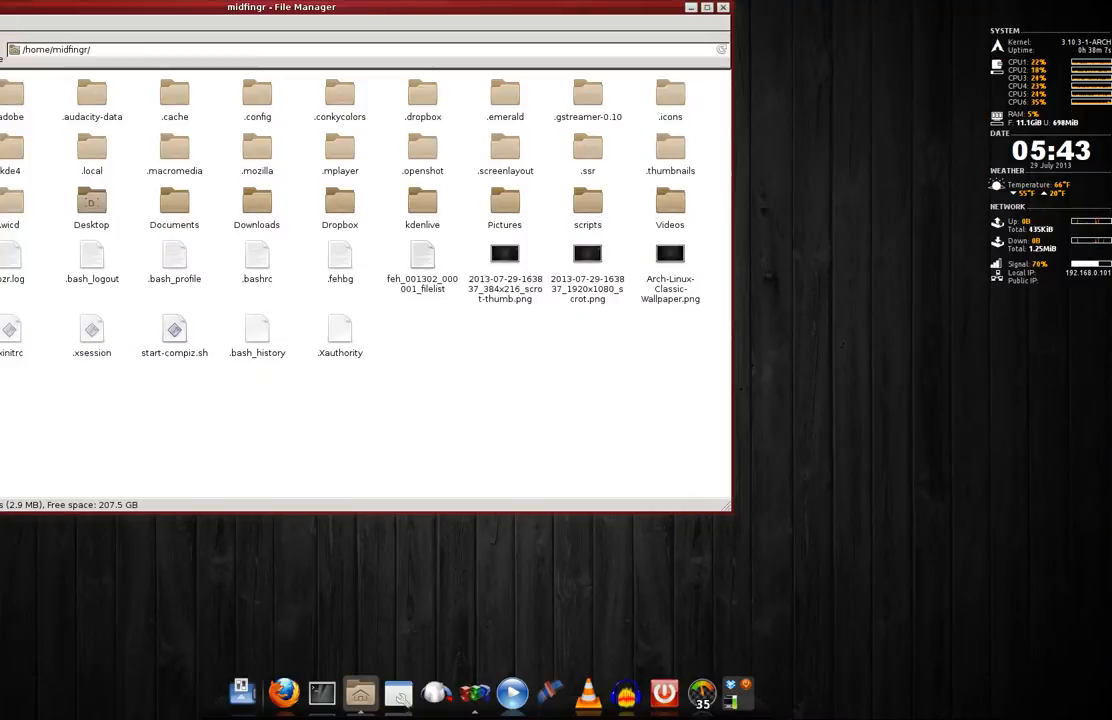
right_click(174, 326)
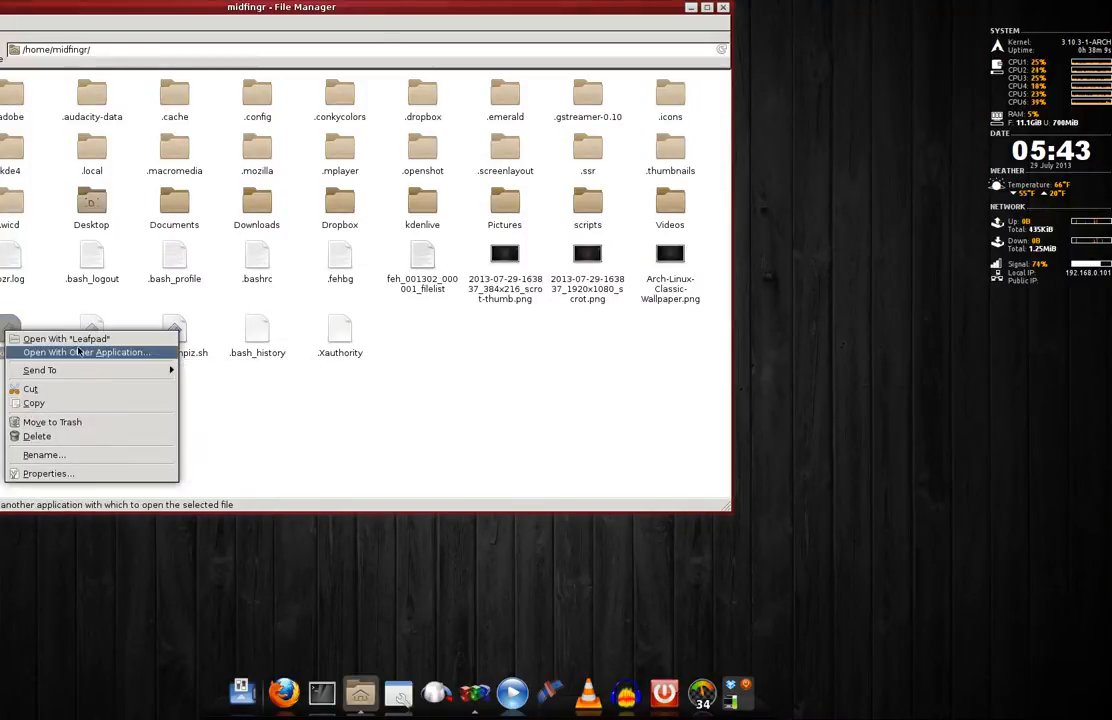
left_click(66, 338)
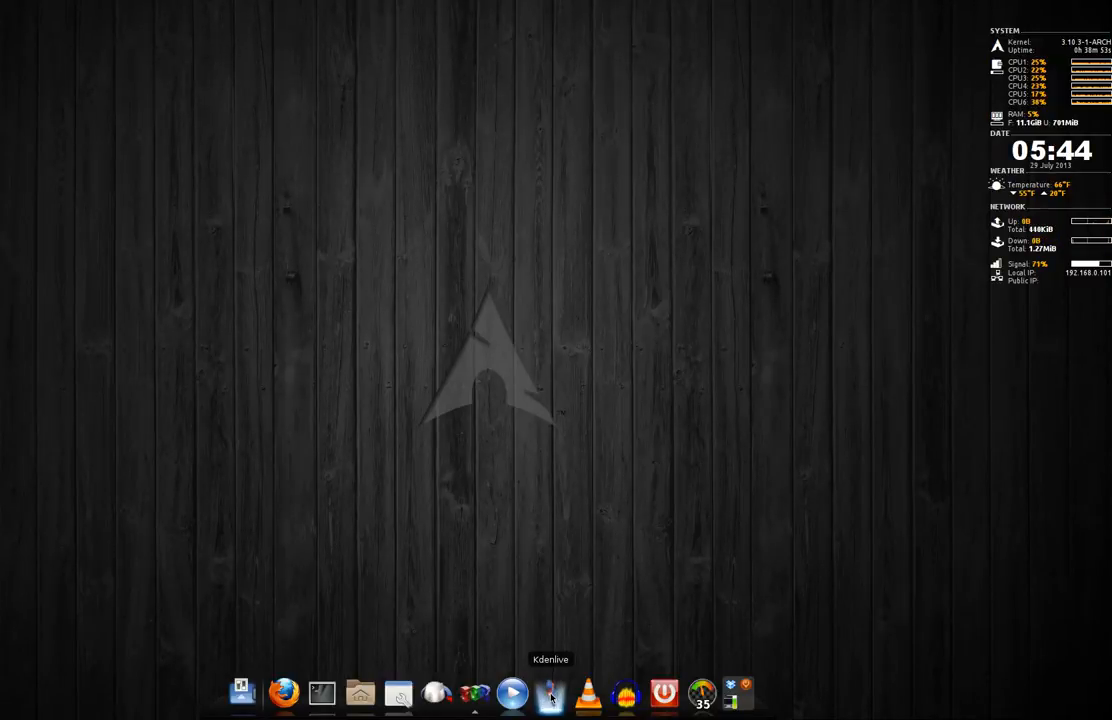
mouse_move(527, 449)
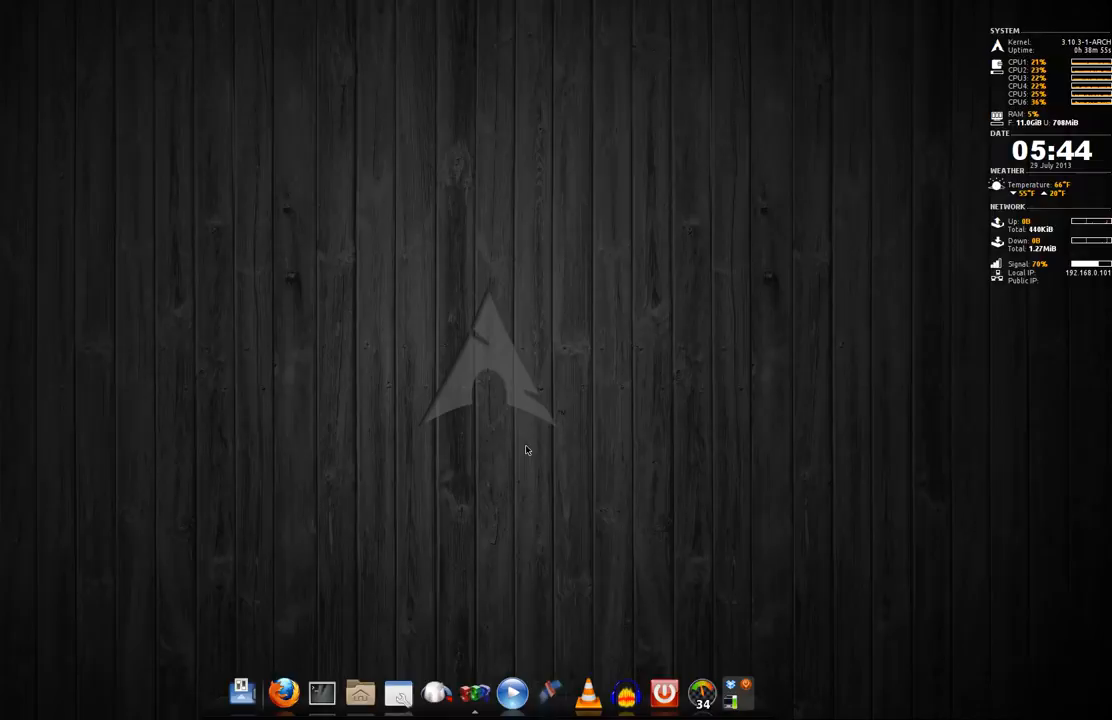
mouse_move(350, 286)
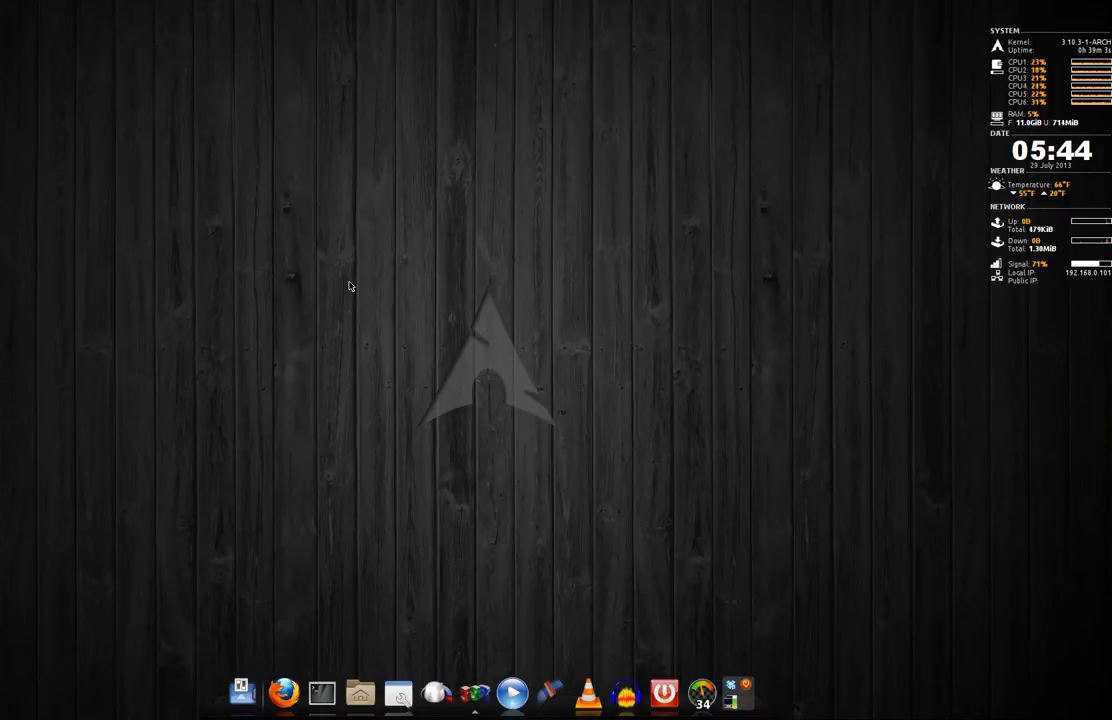
mouse_move(355, 295)
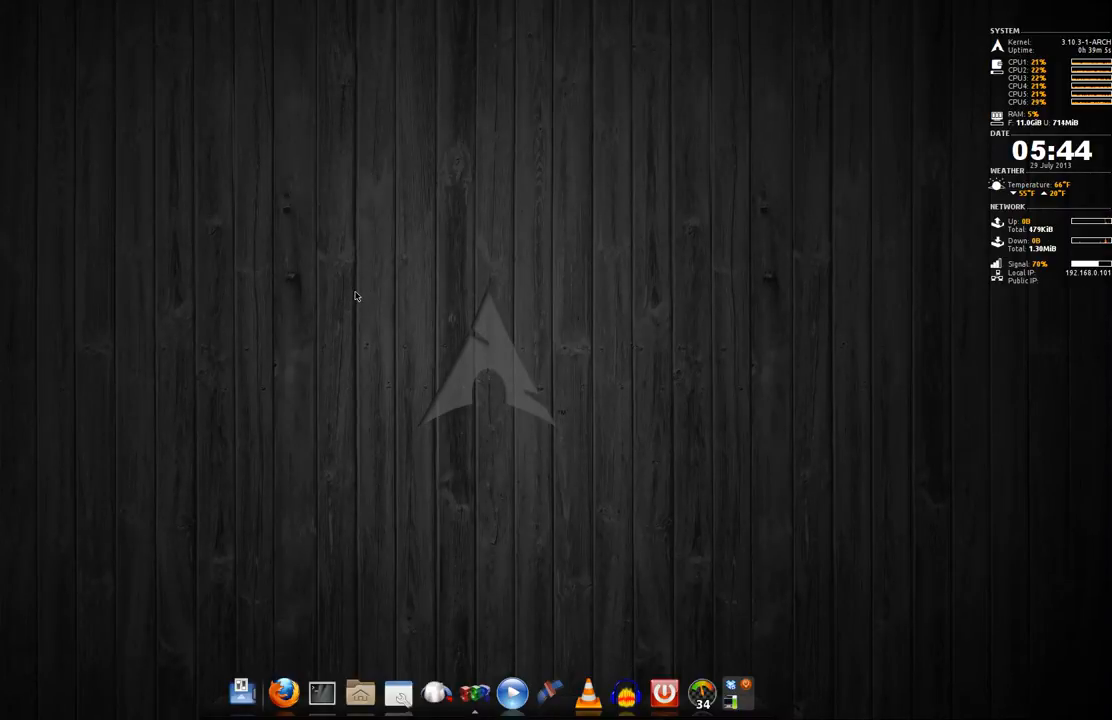
mouse_move(637, 385)
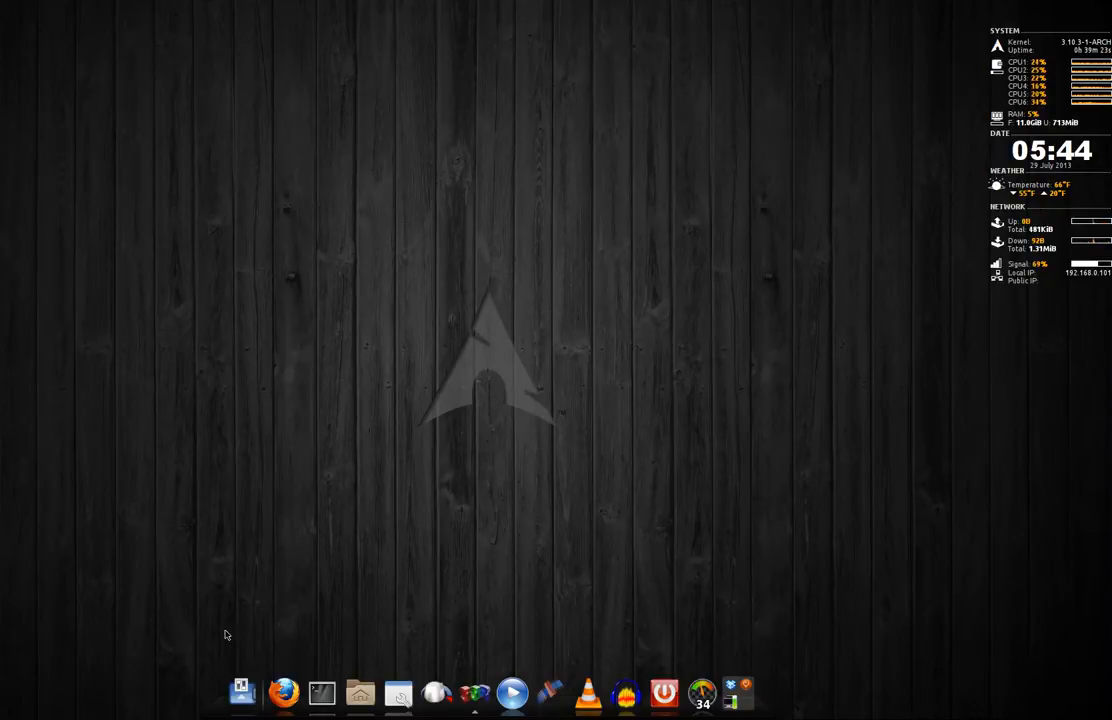
mouse_move(398, 693)
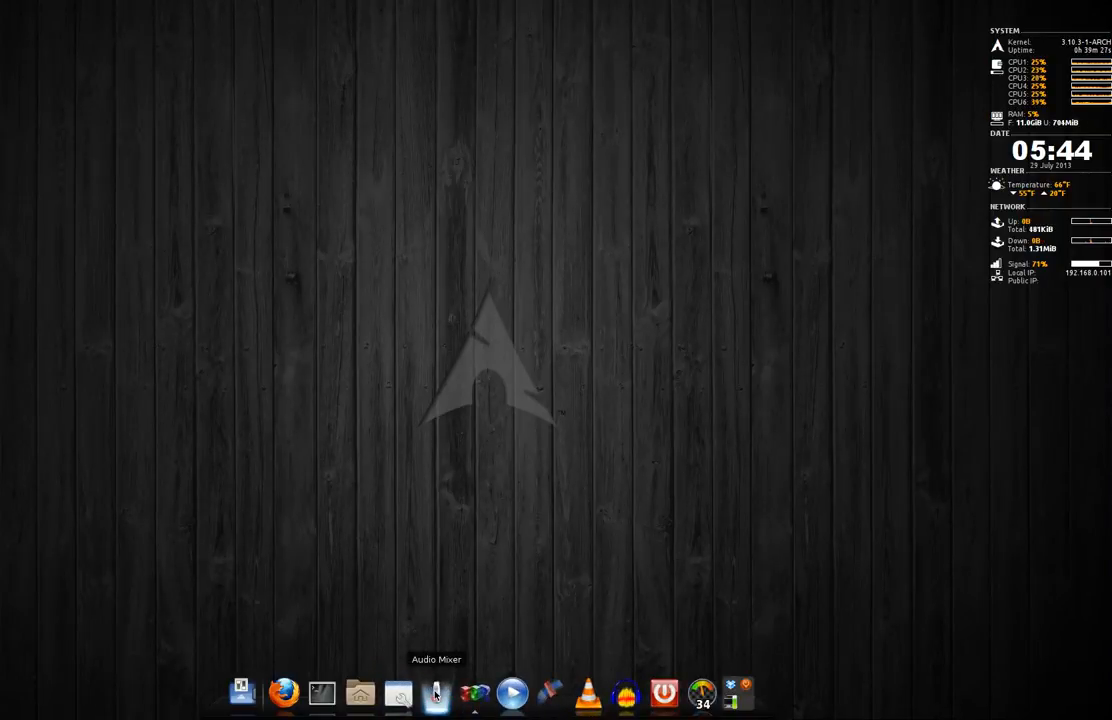
left_click(435, 692)
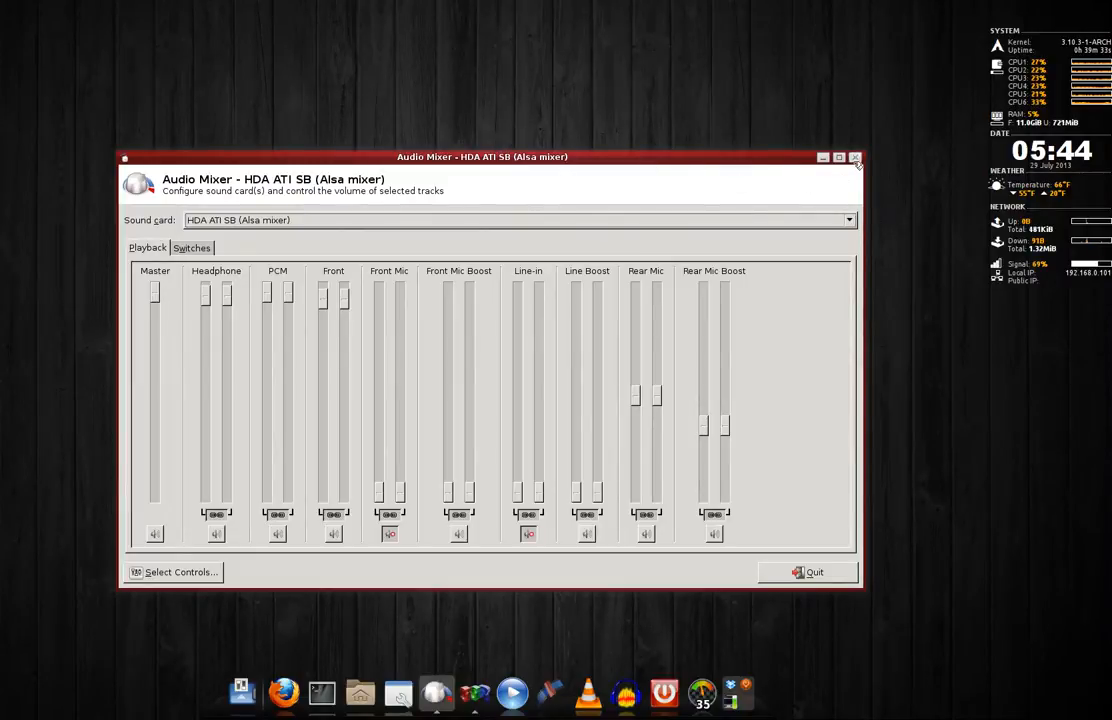
left_click(855, 157)
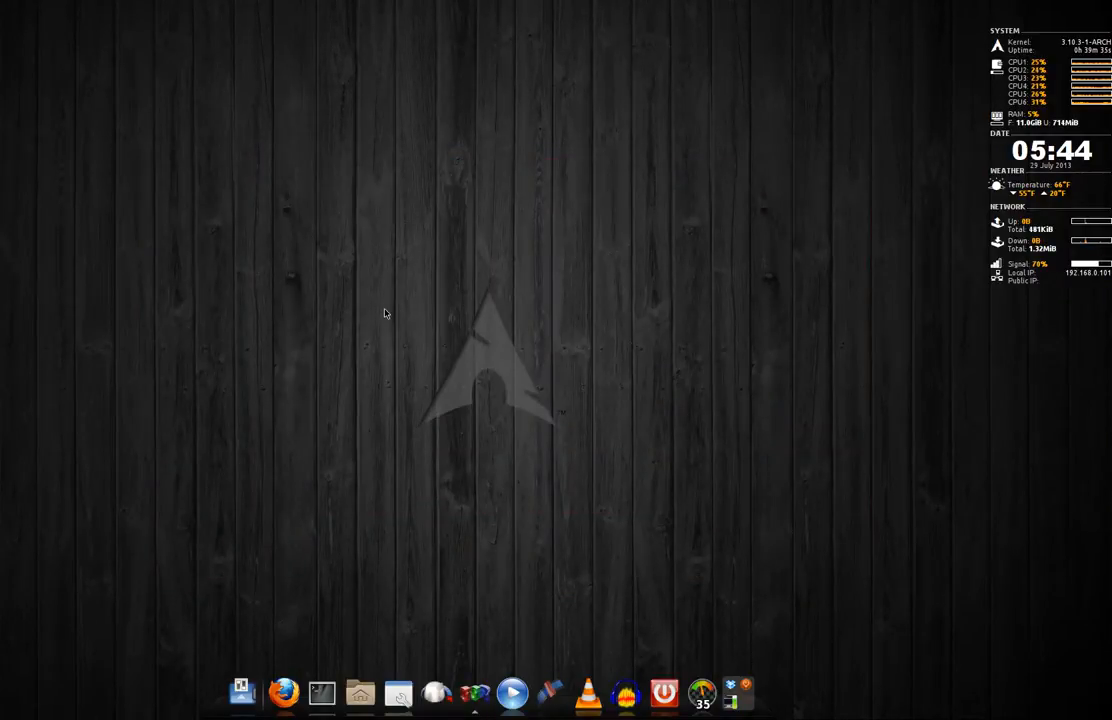
mouse_move(322, 692)
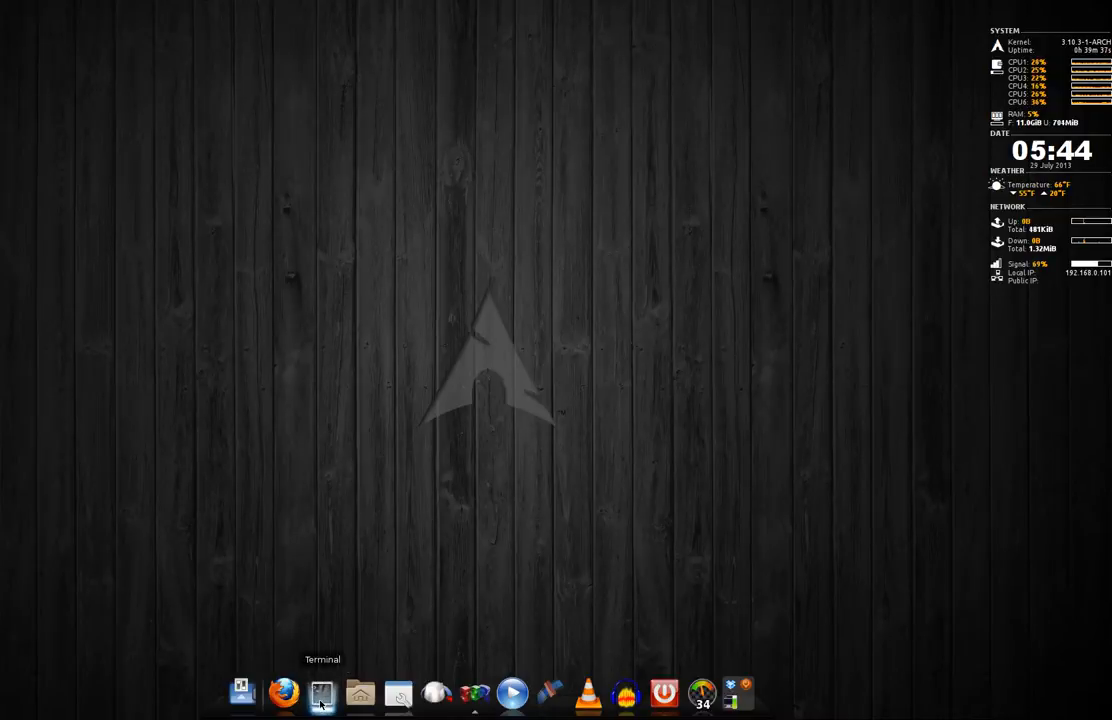
mouse_move(360, 693)
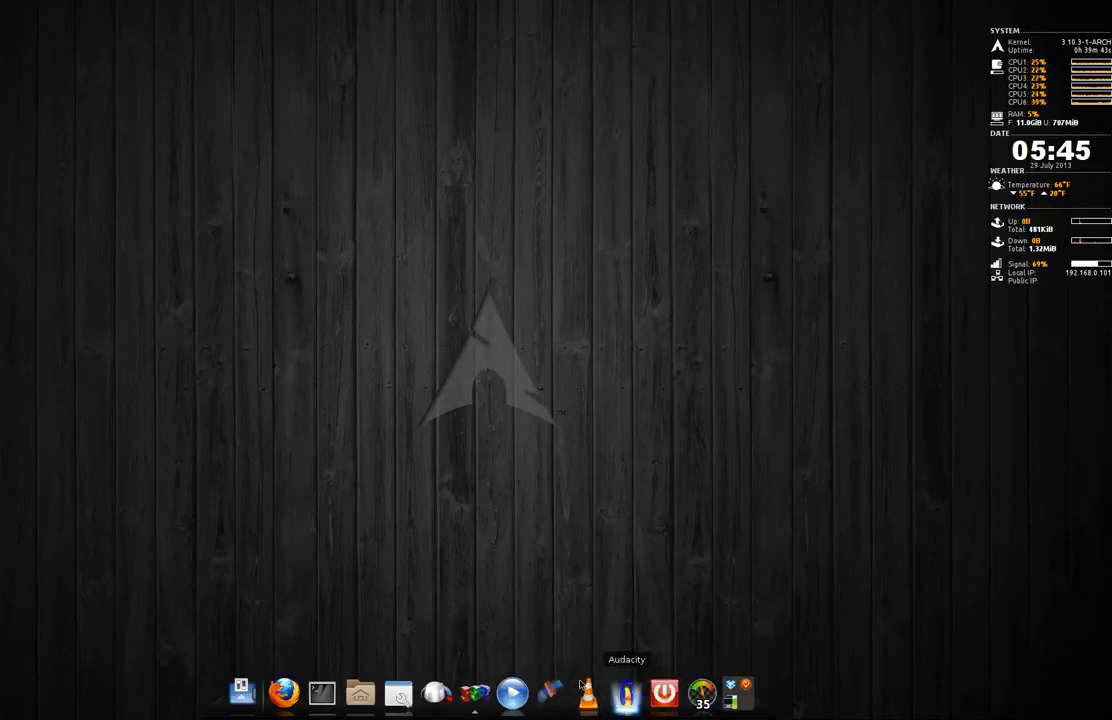
mouse_move(664, 692)
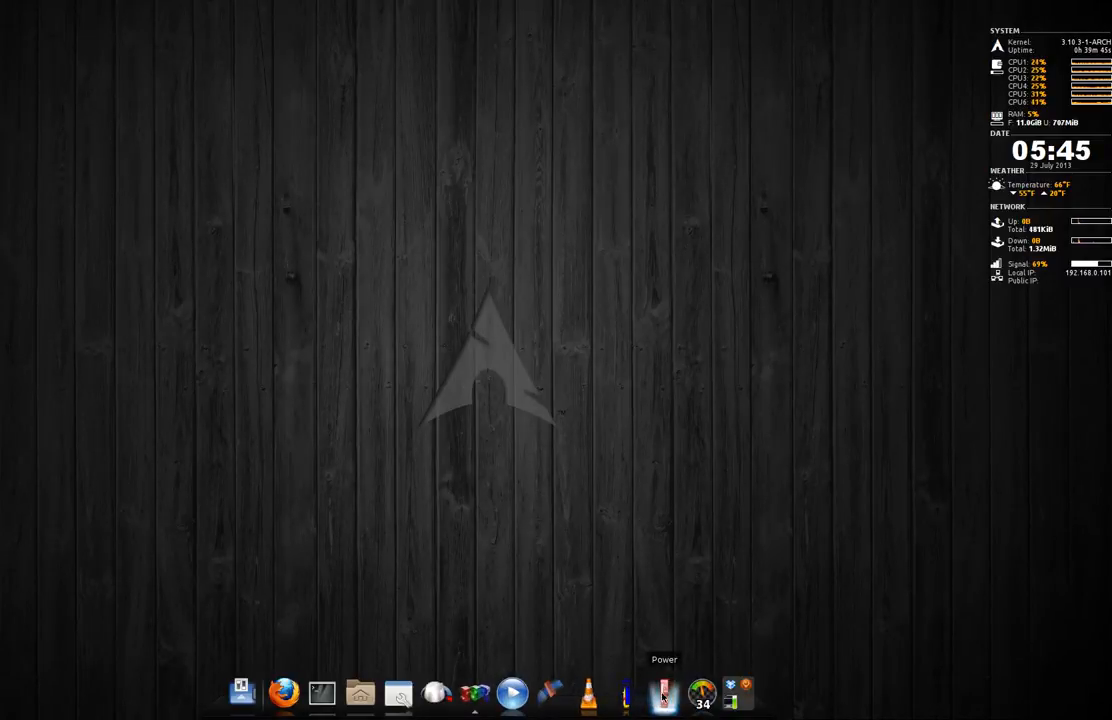
left_click(664, 692)
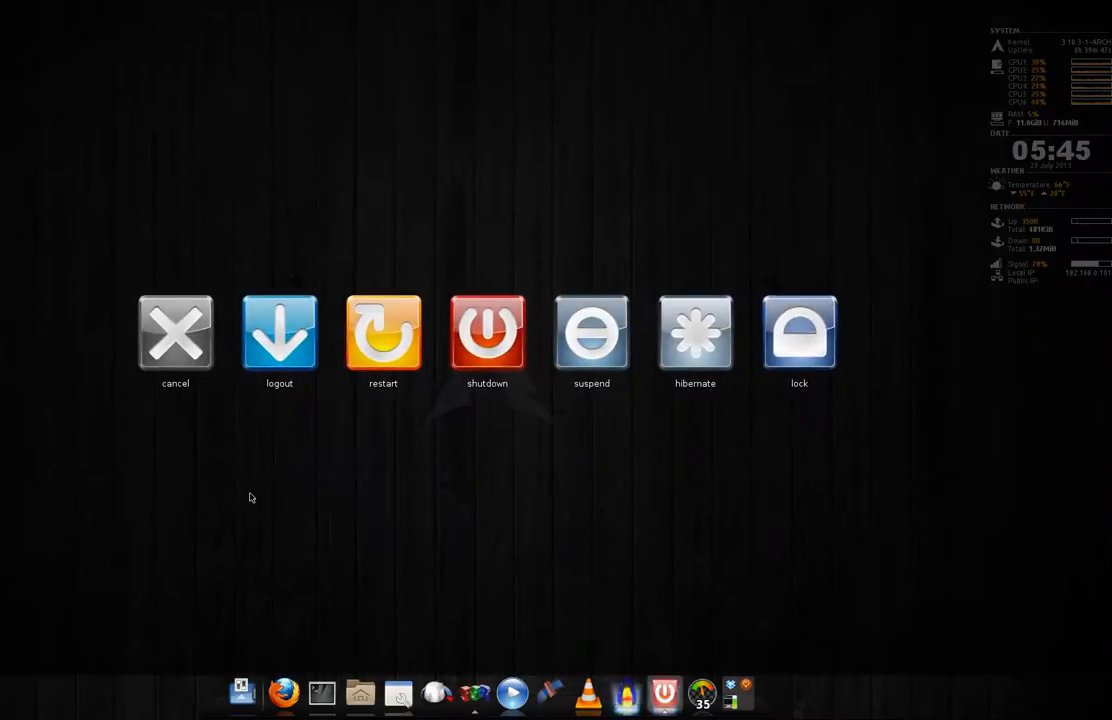
mouse_move(494, 480)
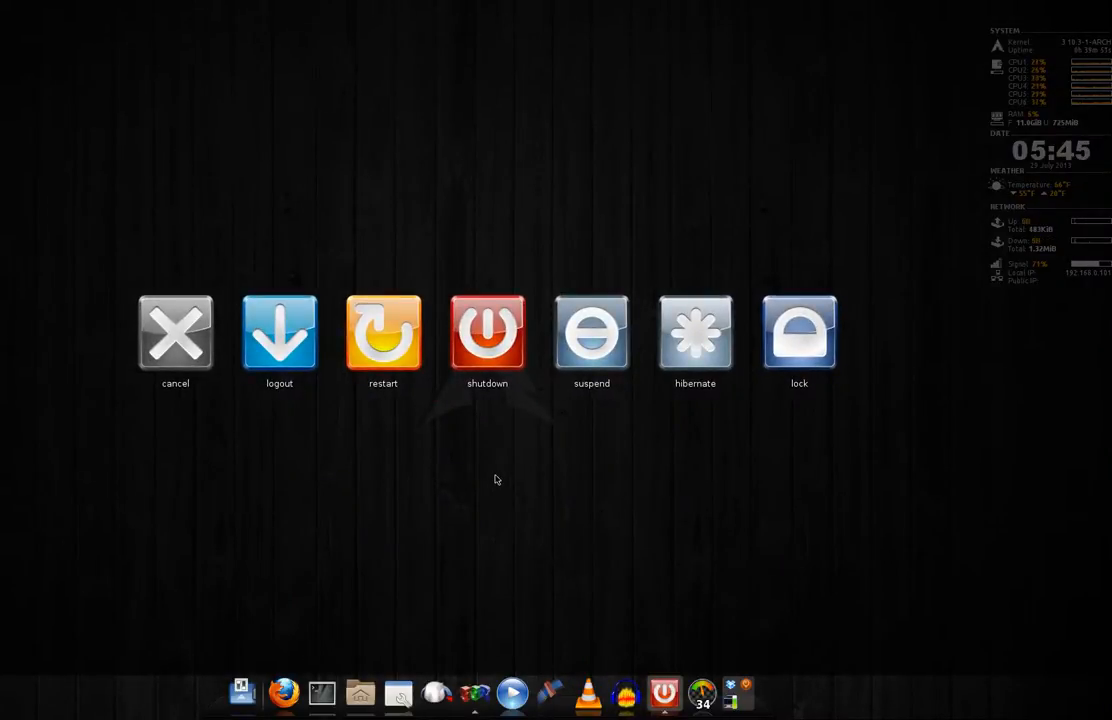
mouse_move(175, 335)
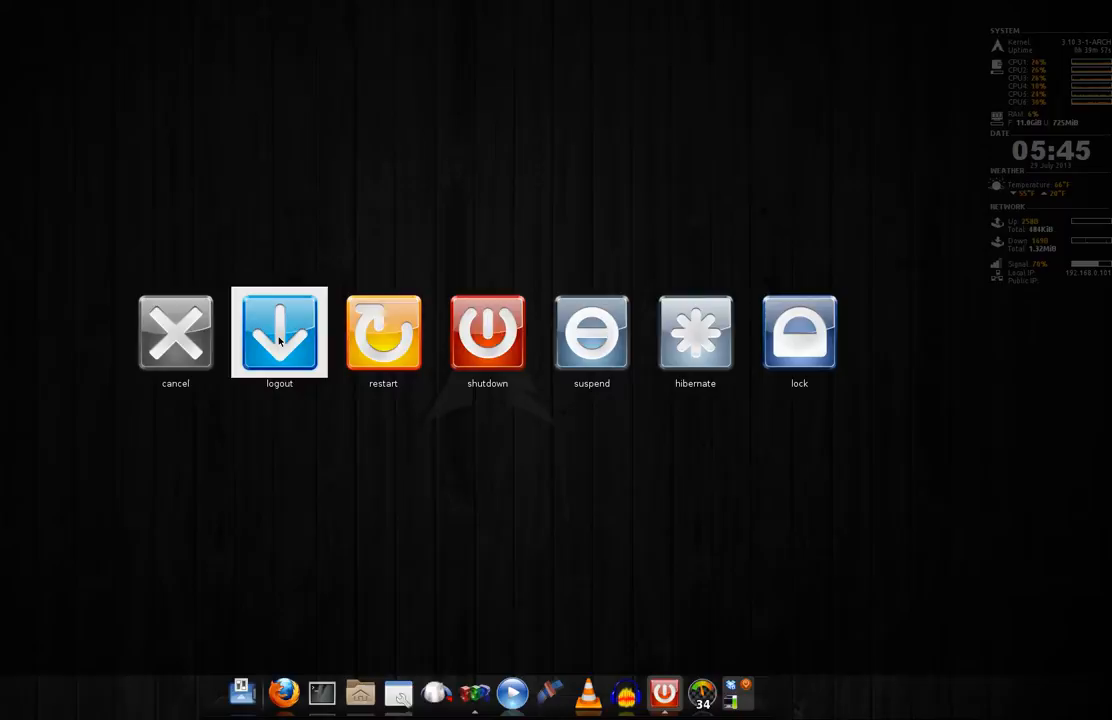
mouse_move(383, 333)
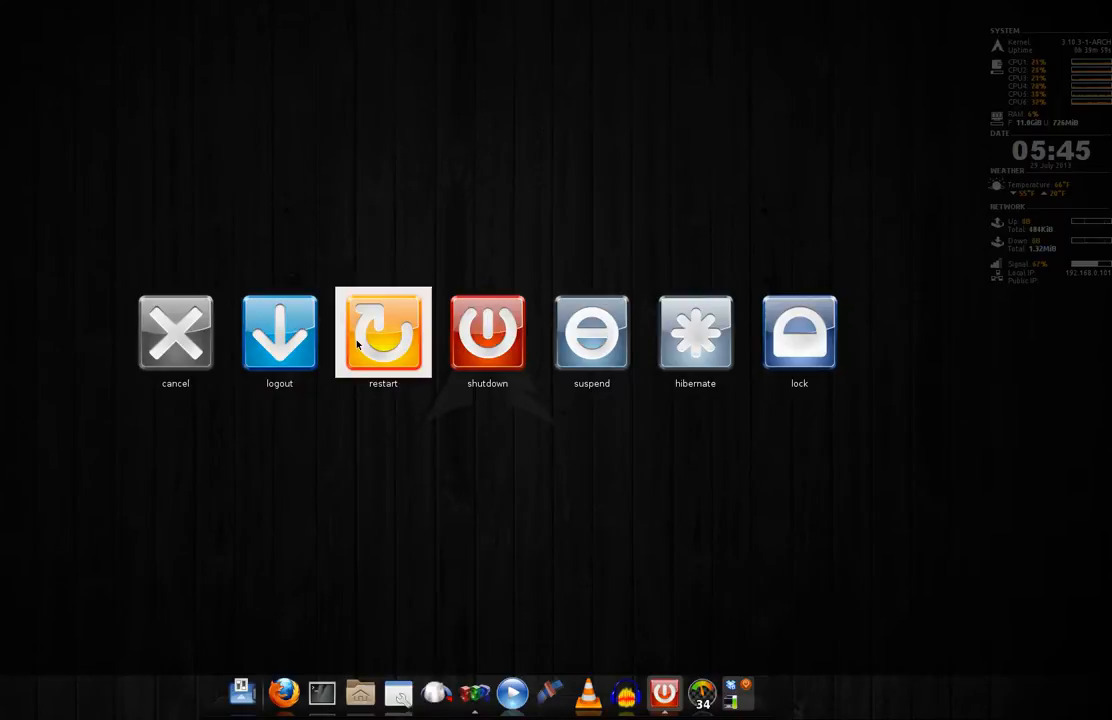
mouse_move(390, 344)
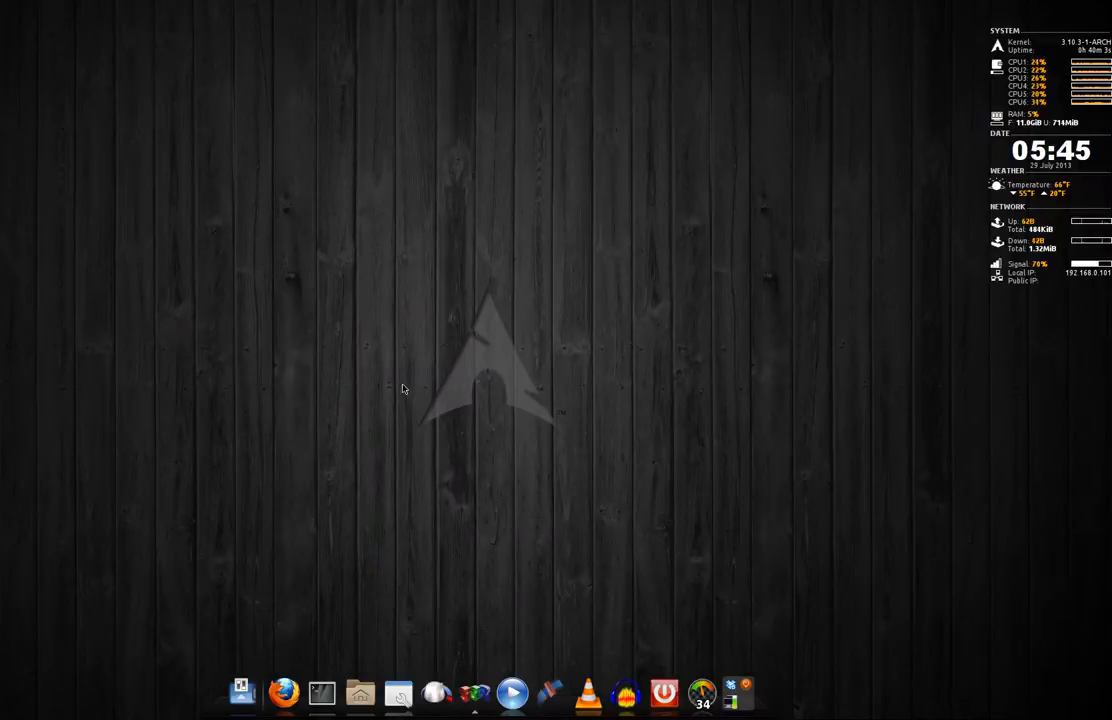
mouse_move(548, 325)
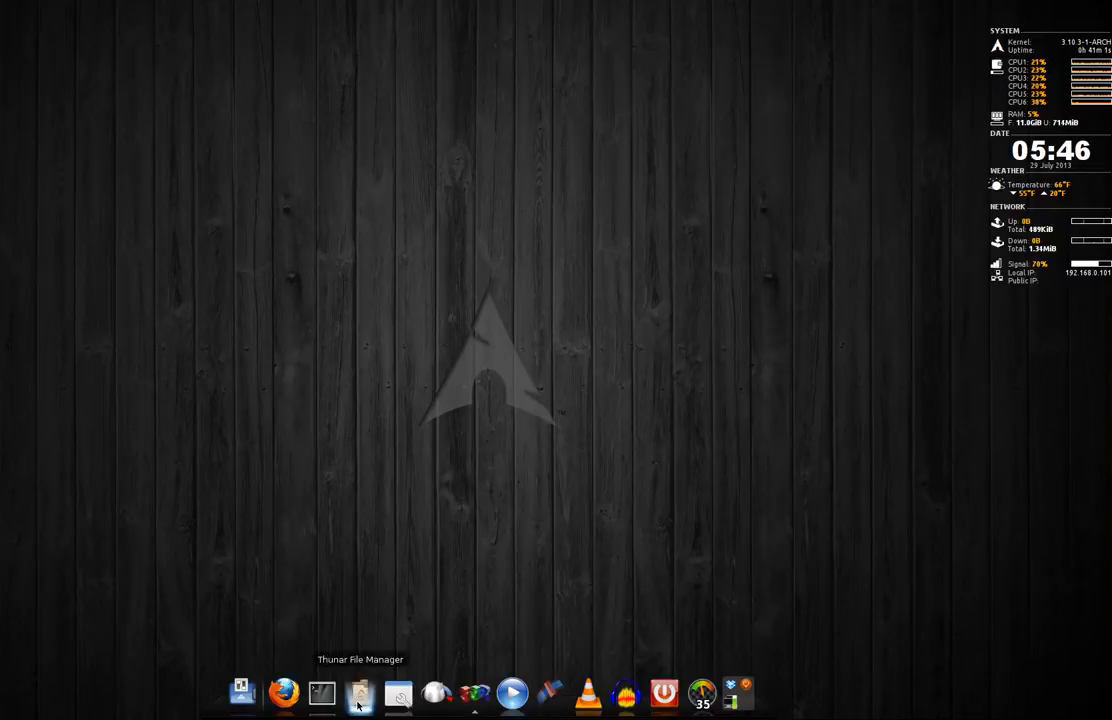
left_click(359, 692)
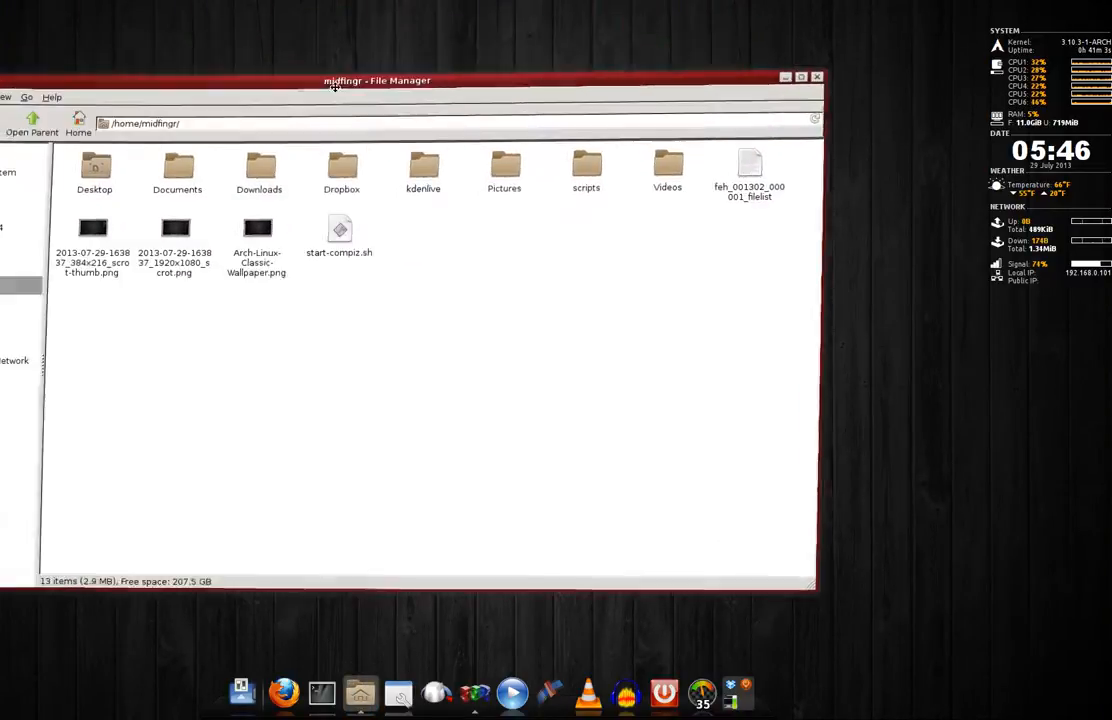
left_click_drag(335, 80, 399, 93)
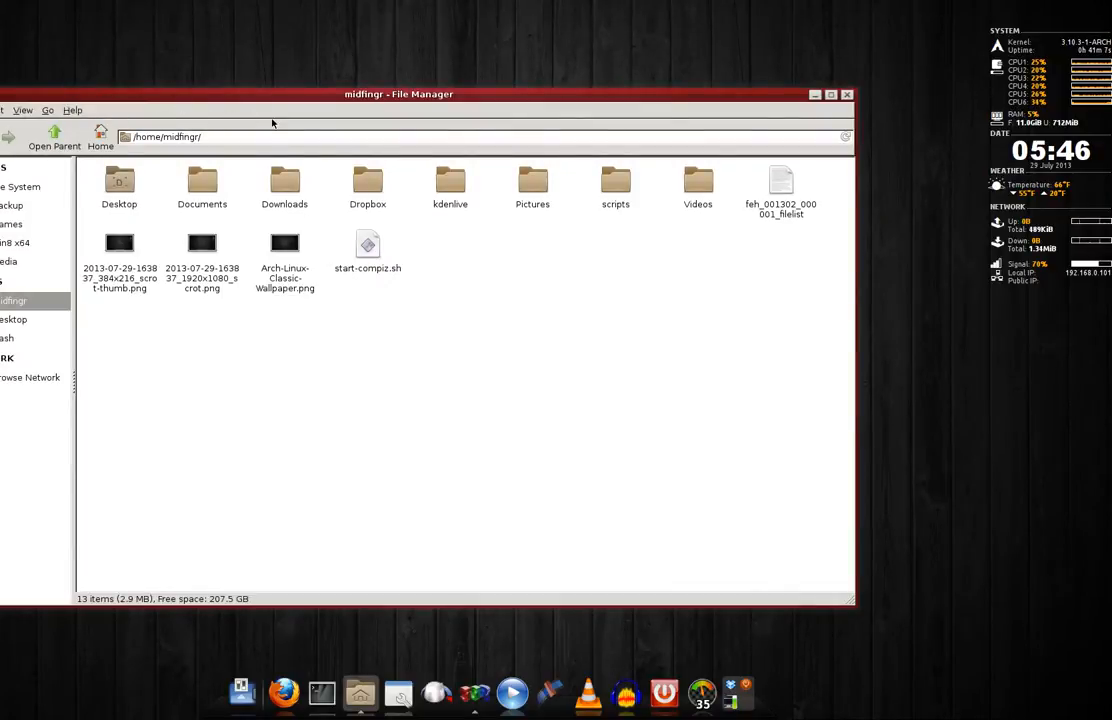
left_click_drag(399, 94, 380, 112)
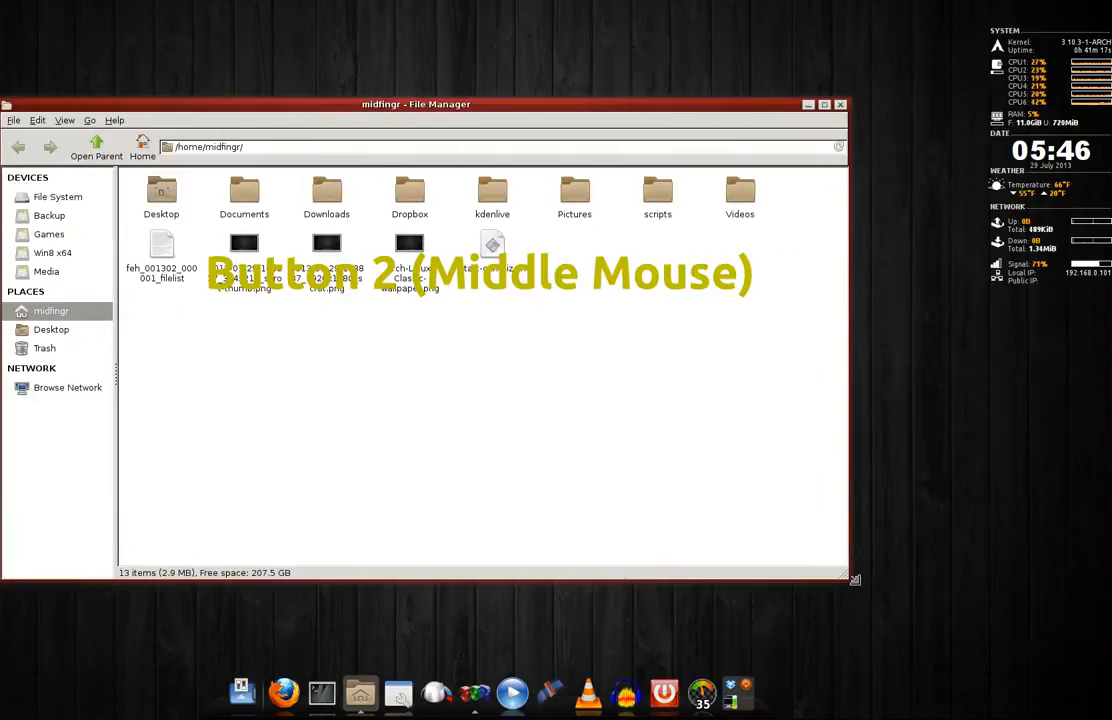
mouse_move(653, 358)
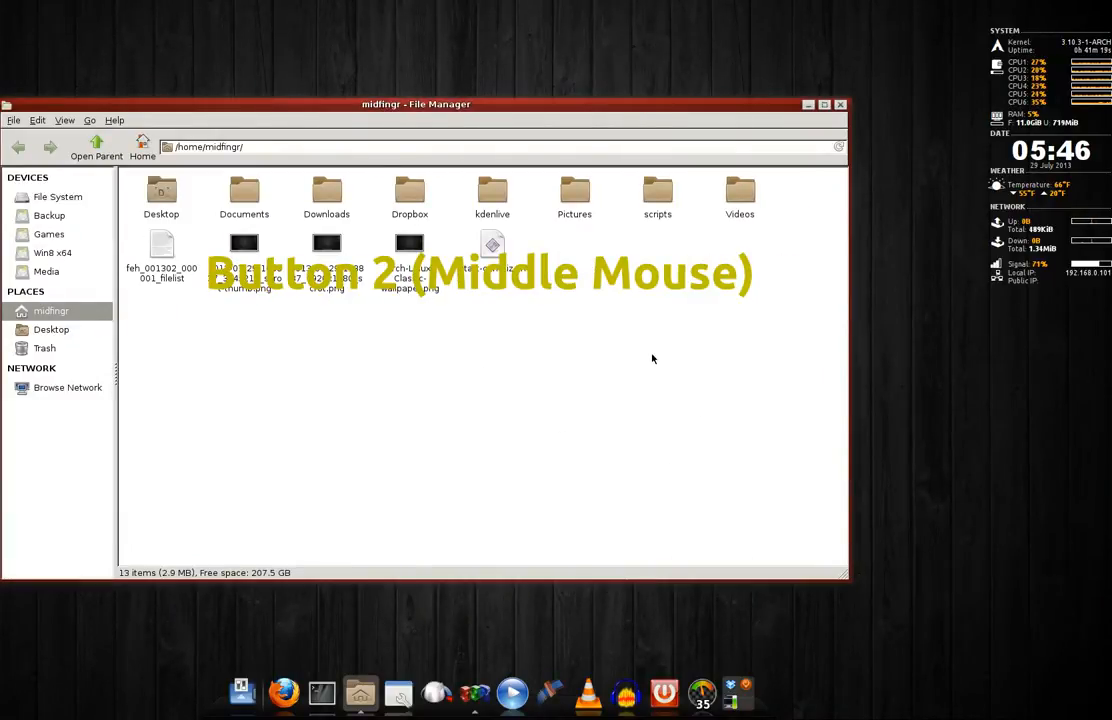
middle_click(652, 358)
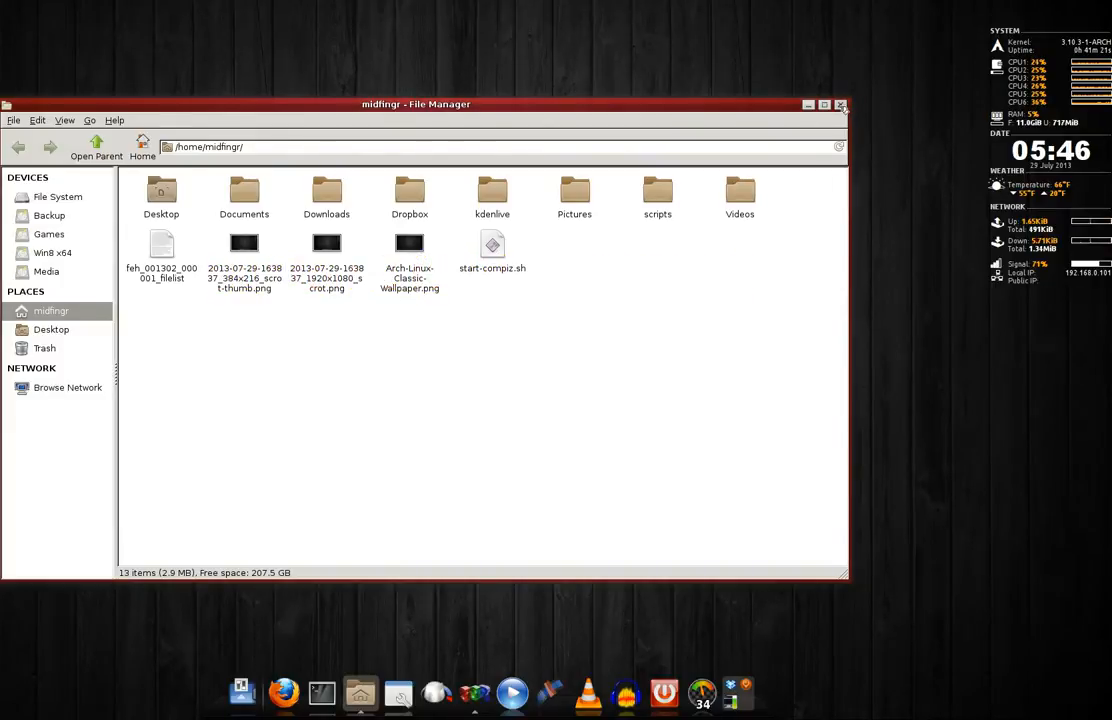
left_click(841, 104)
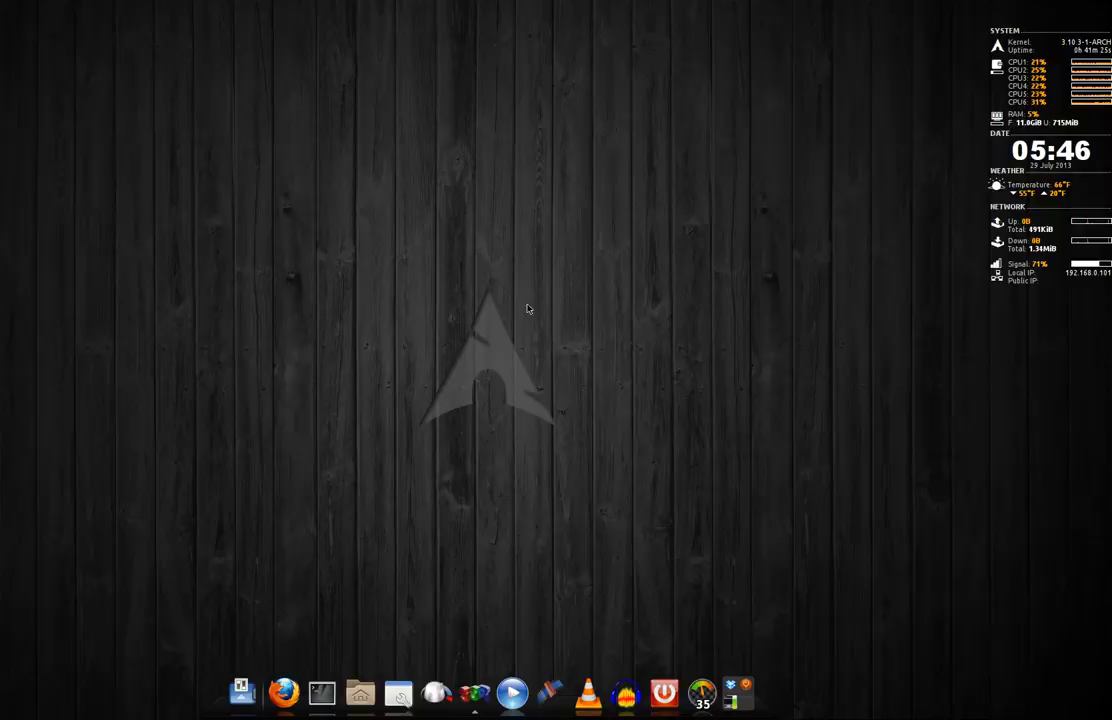
mouse_move(590, 353)
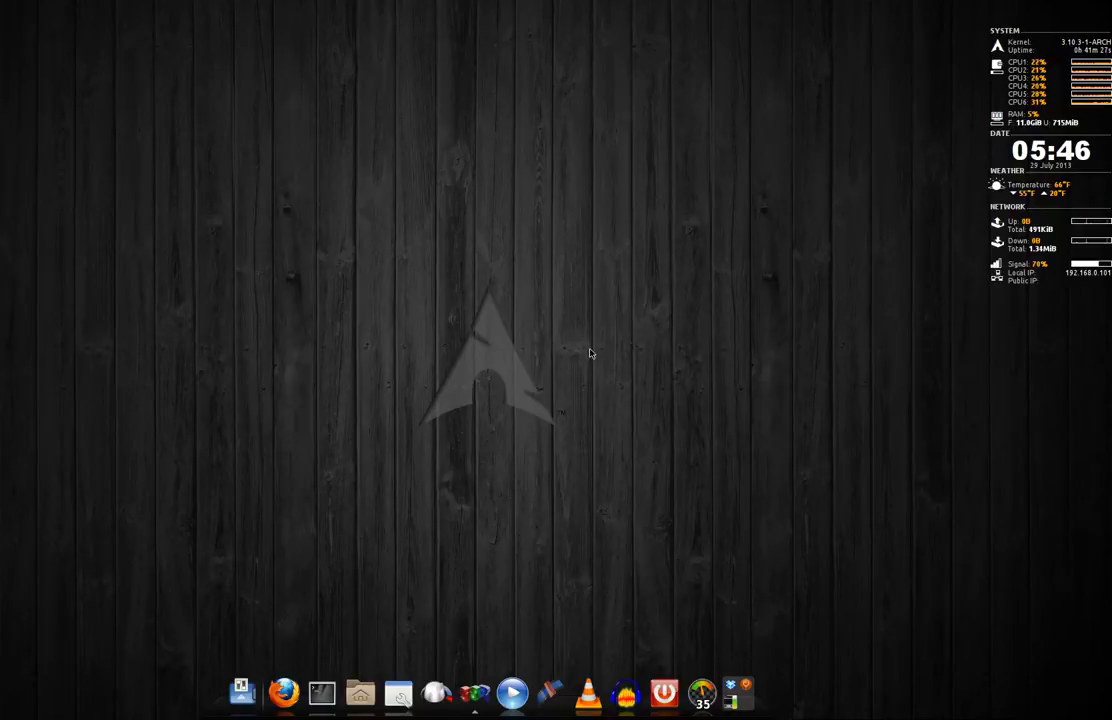